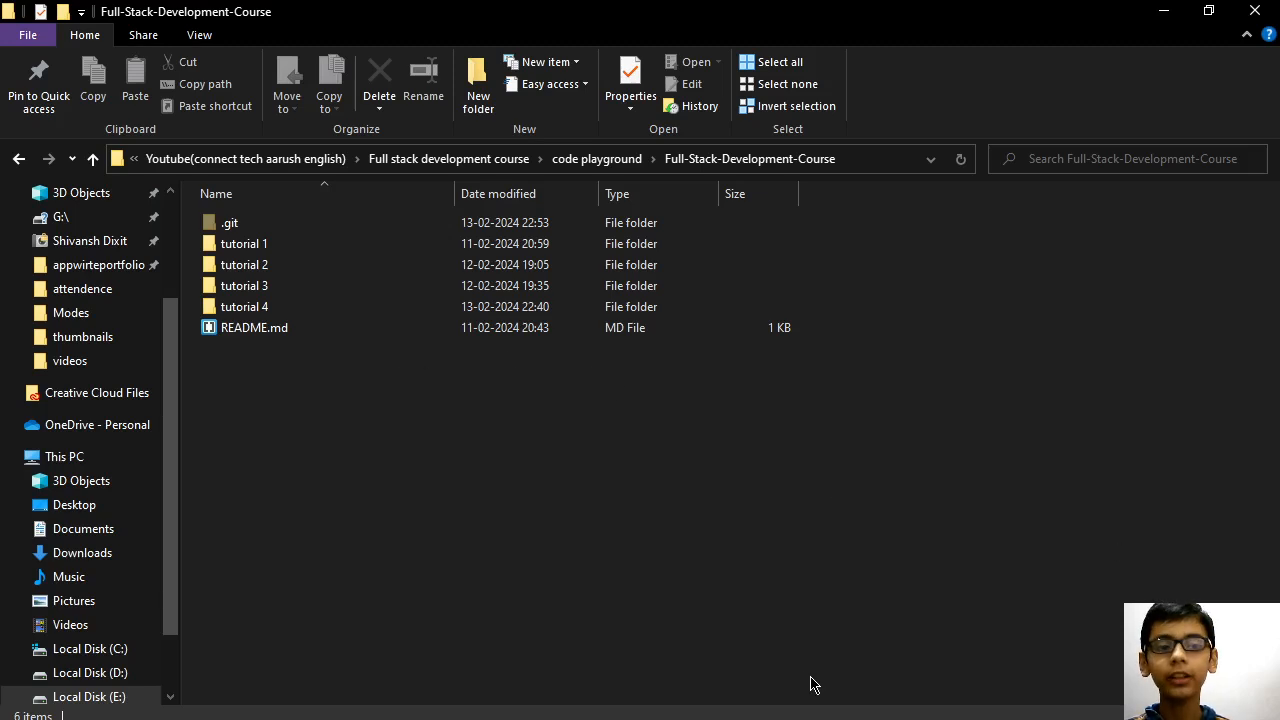
mouse_move(854, 603)
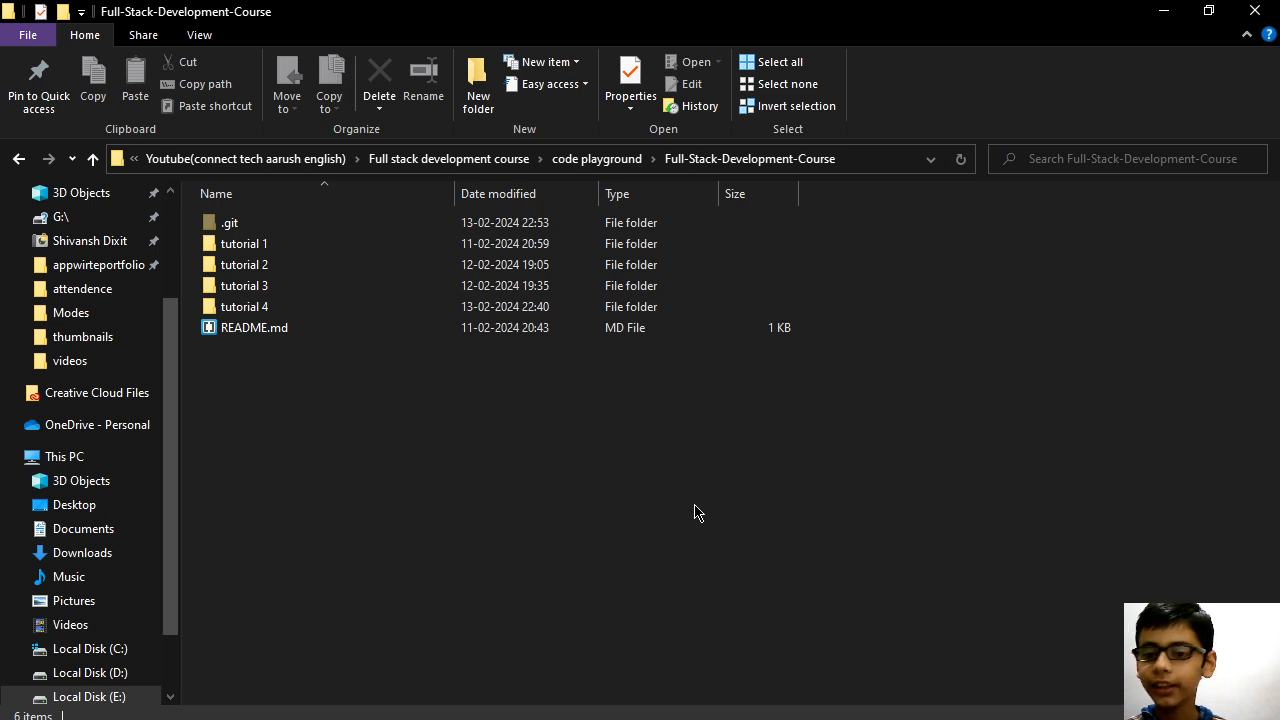
mouse_move(708, 523)
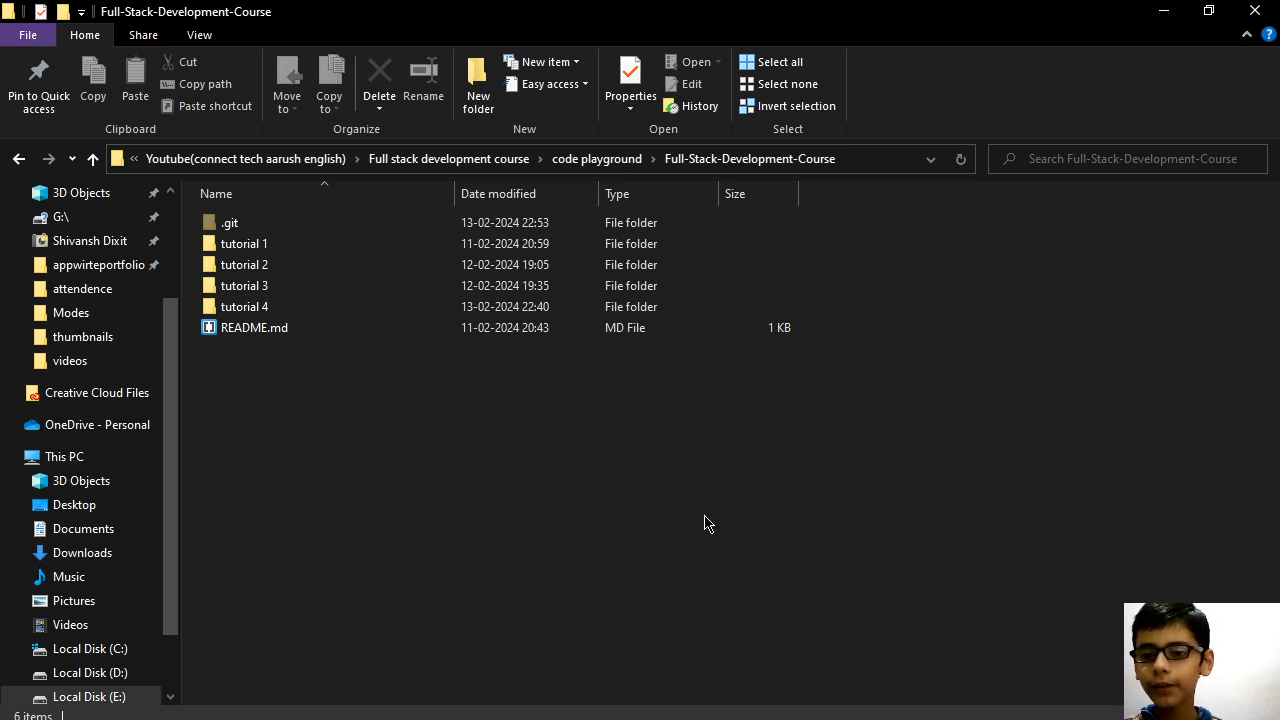
mouse_move(706, 529)
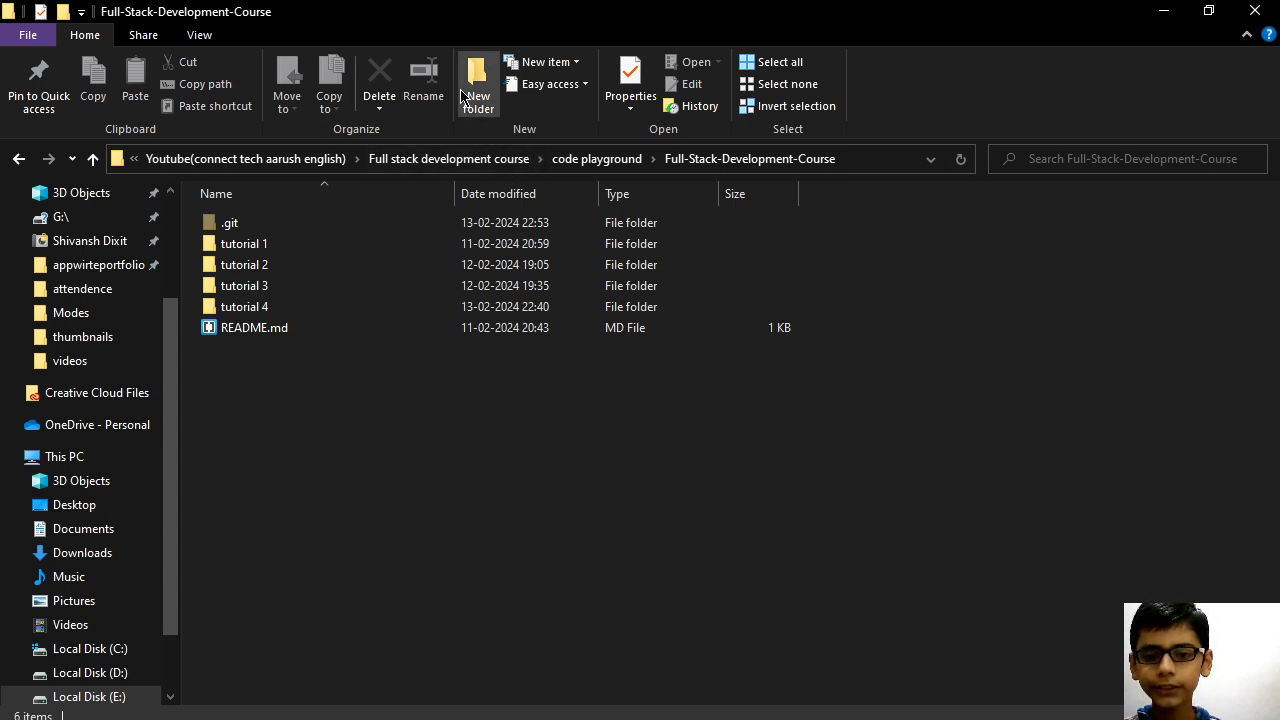
mouse_move(477, 83)
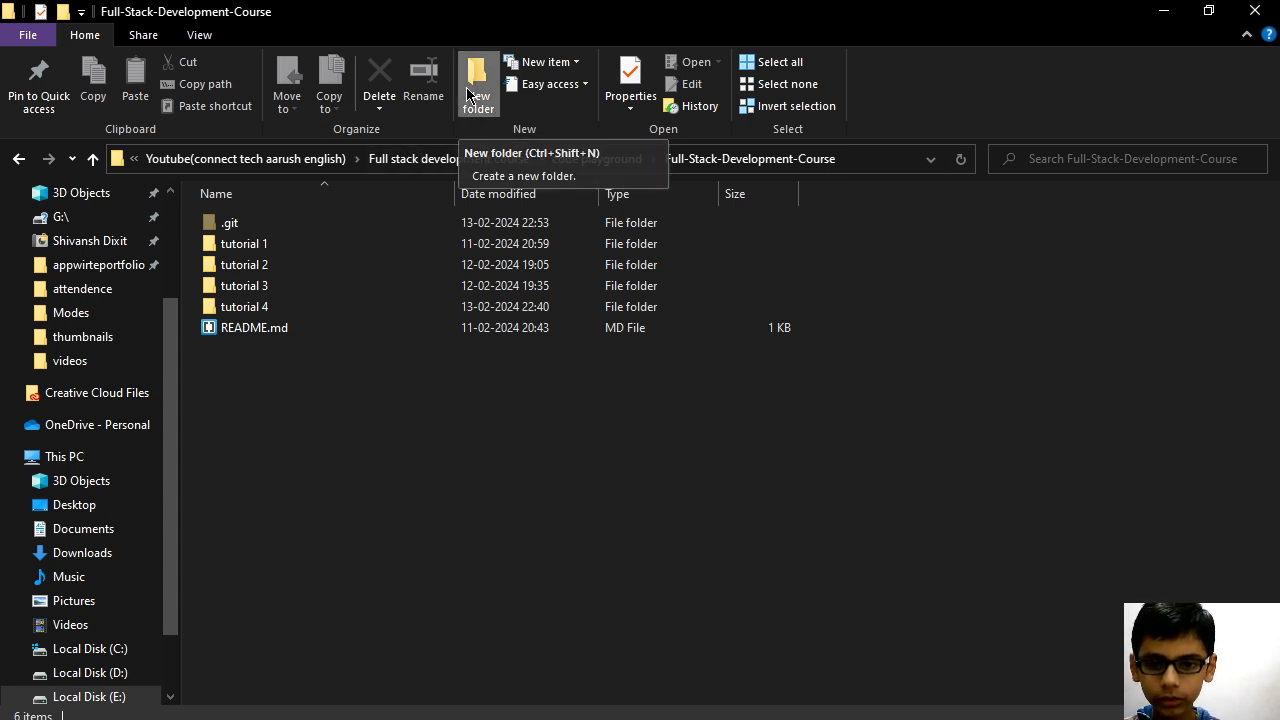
Step: Create a 'tutorial 5' folder in the course folder and open it with Code
click(477, 83)
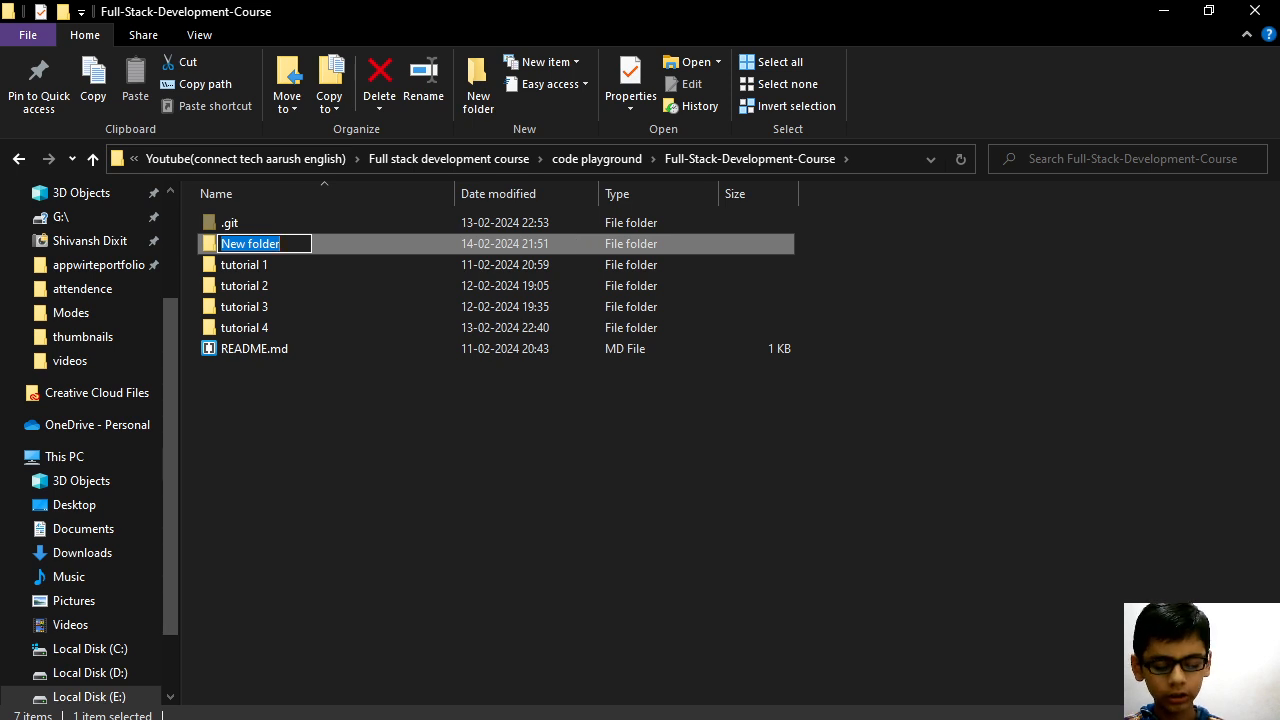
text(tutorial)
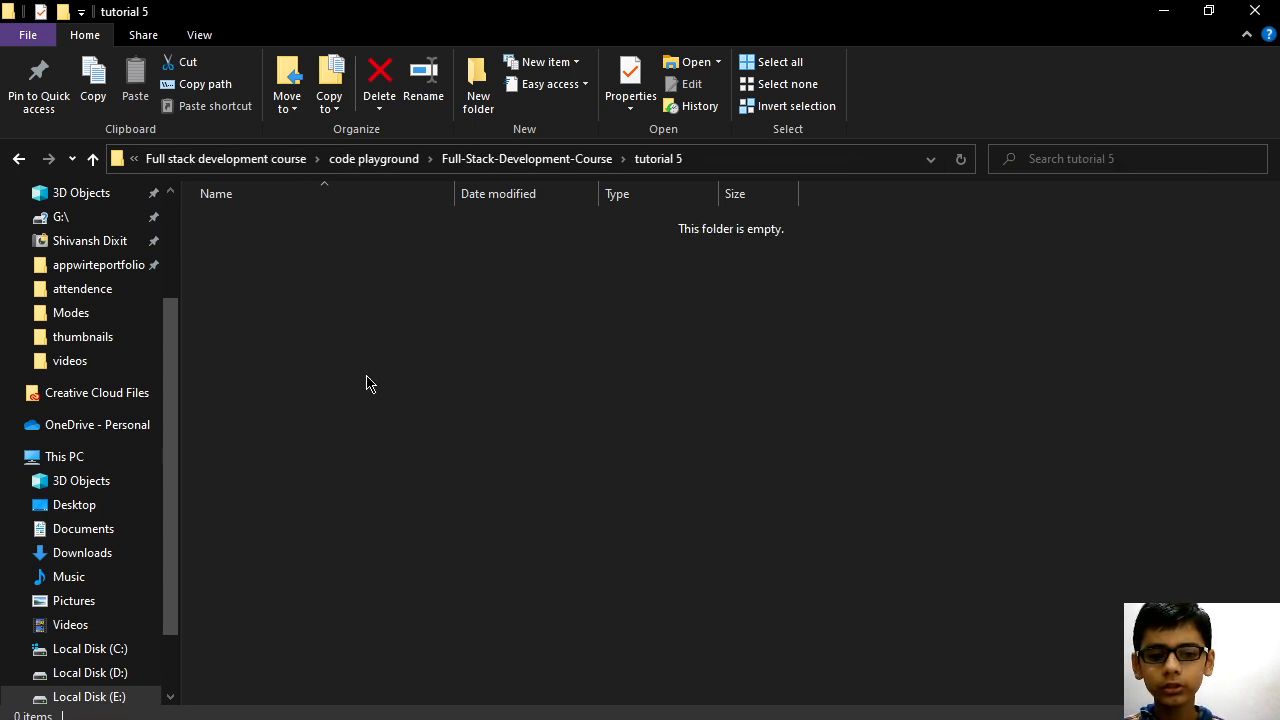
right_click(366, 383)
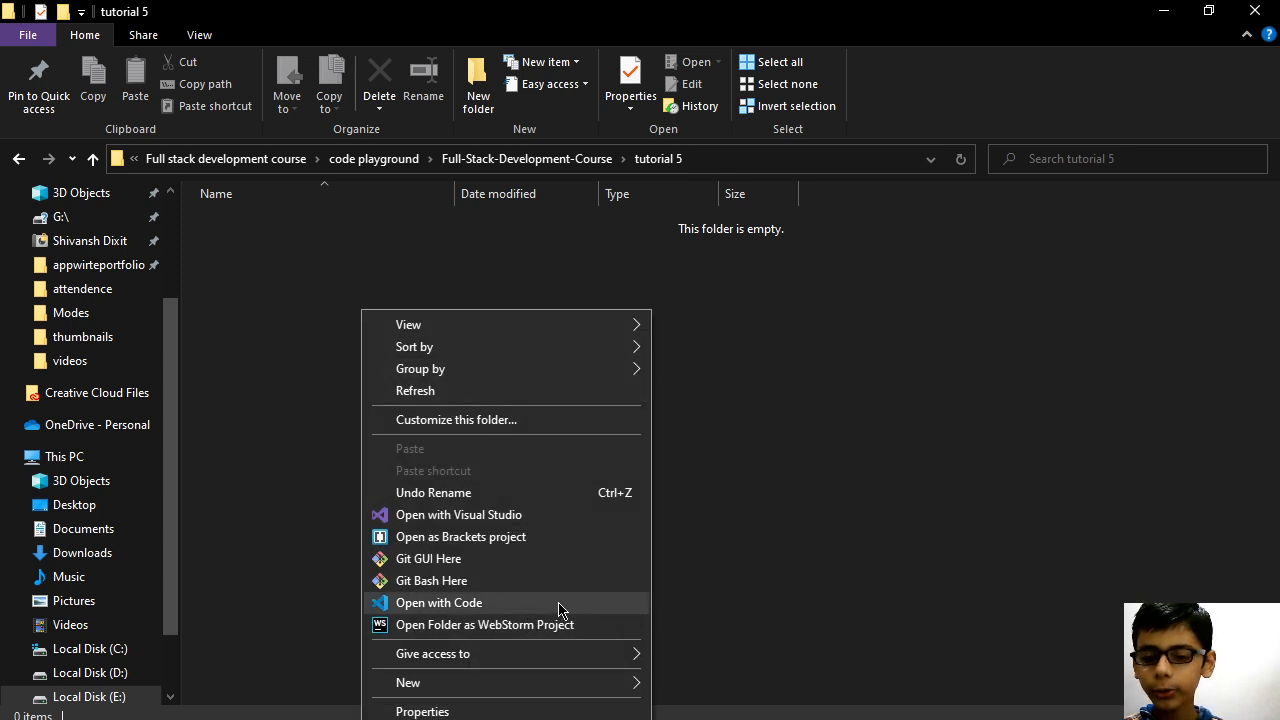
click(363, 570)
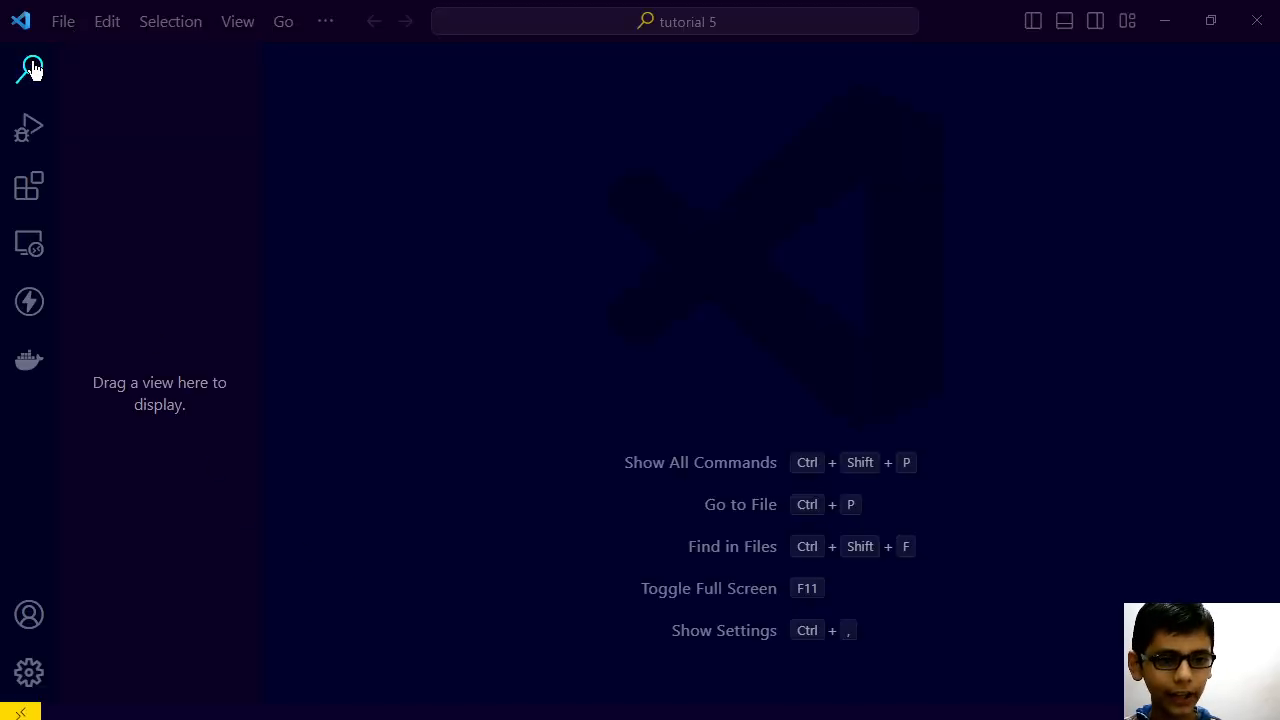
Step: Add a new index.html file to the tutorial 5 project and focus its editor
click(28, 68)
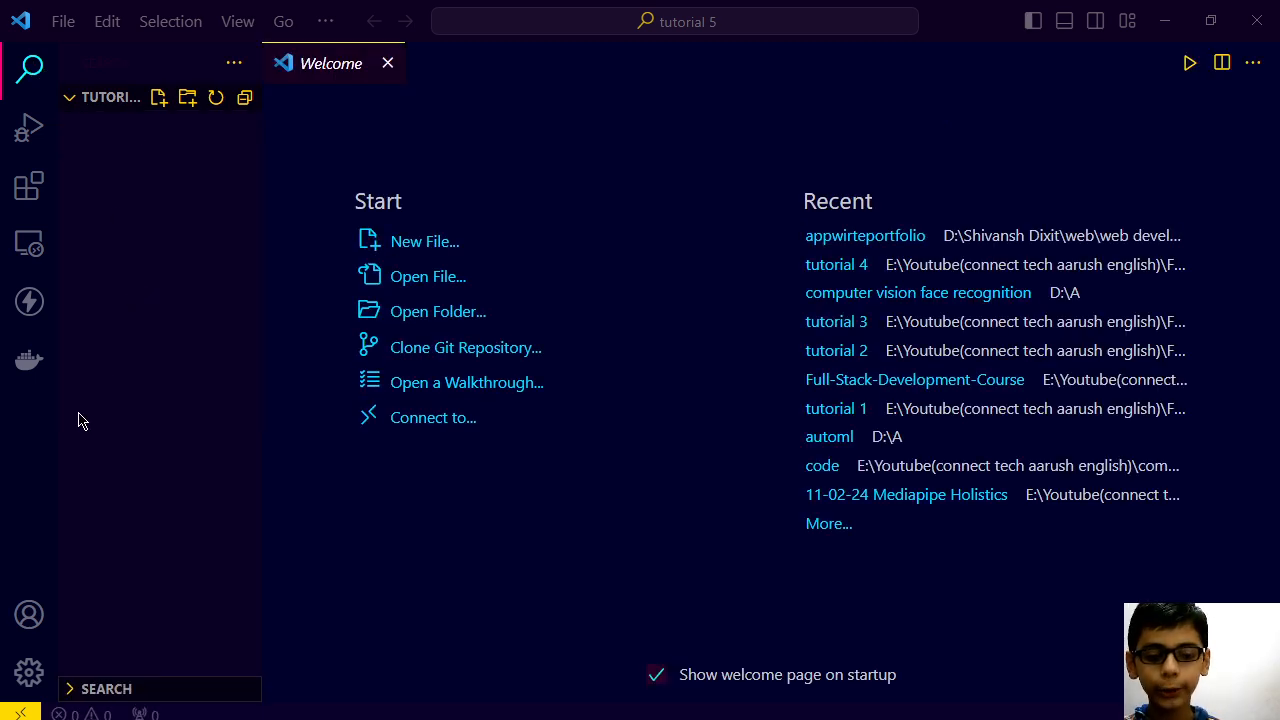
click(158, 97)
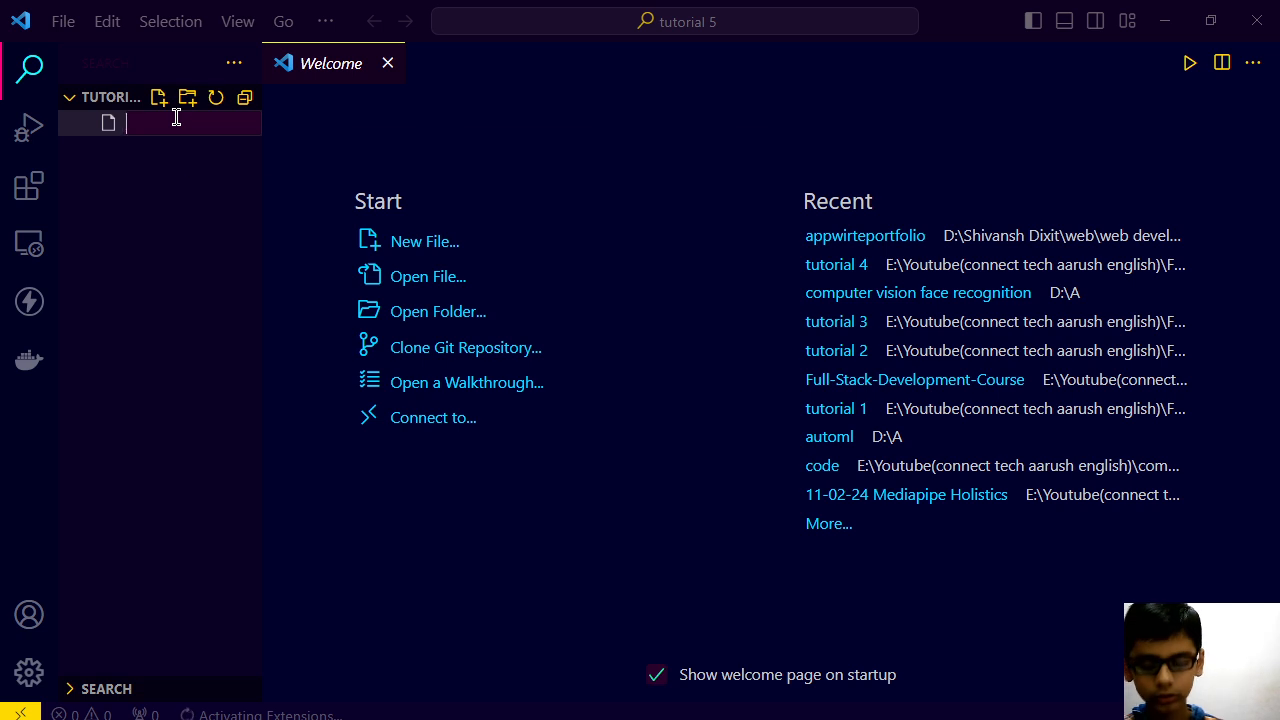
text(index.html)
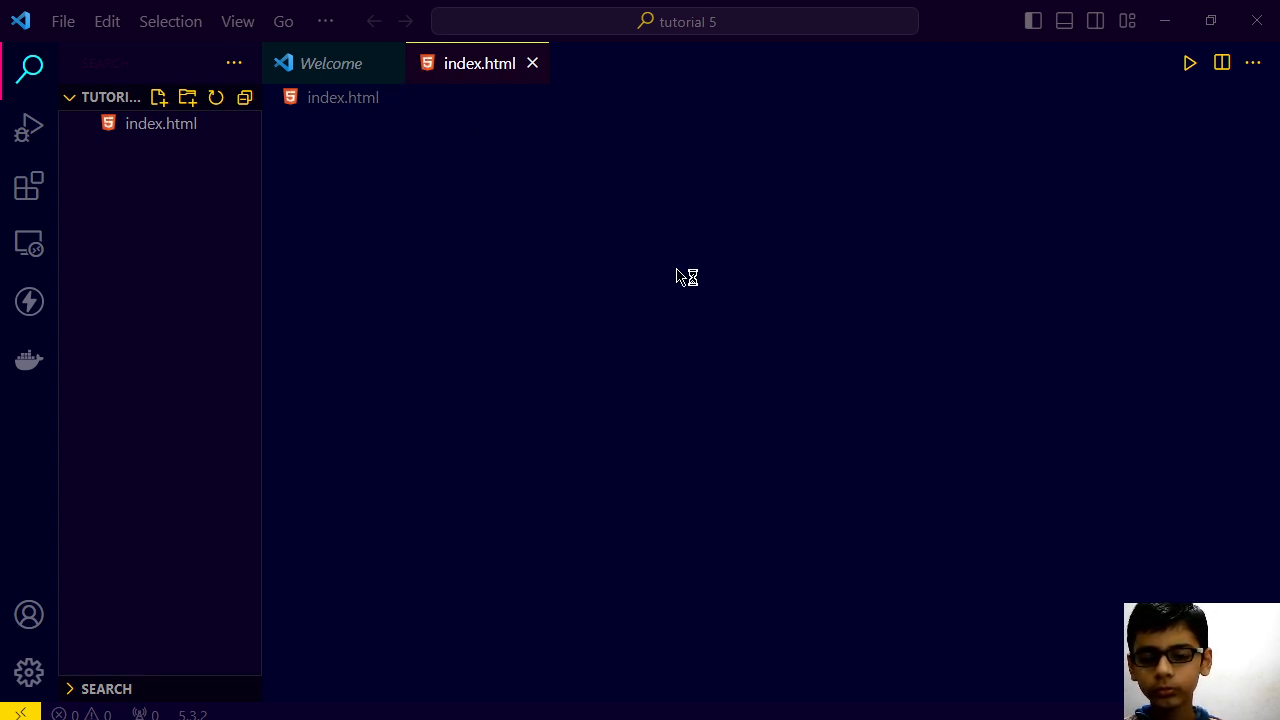
mouse_move(685, 230)
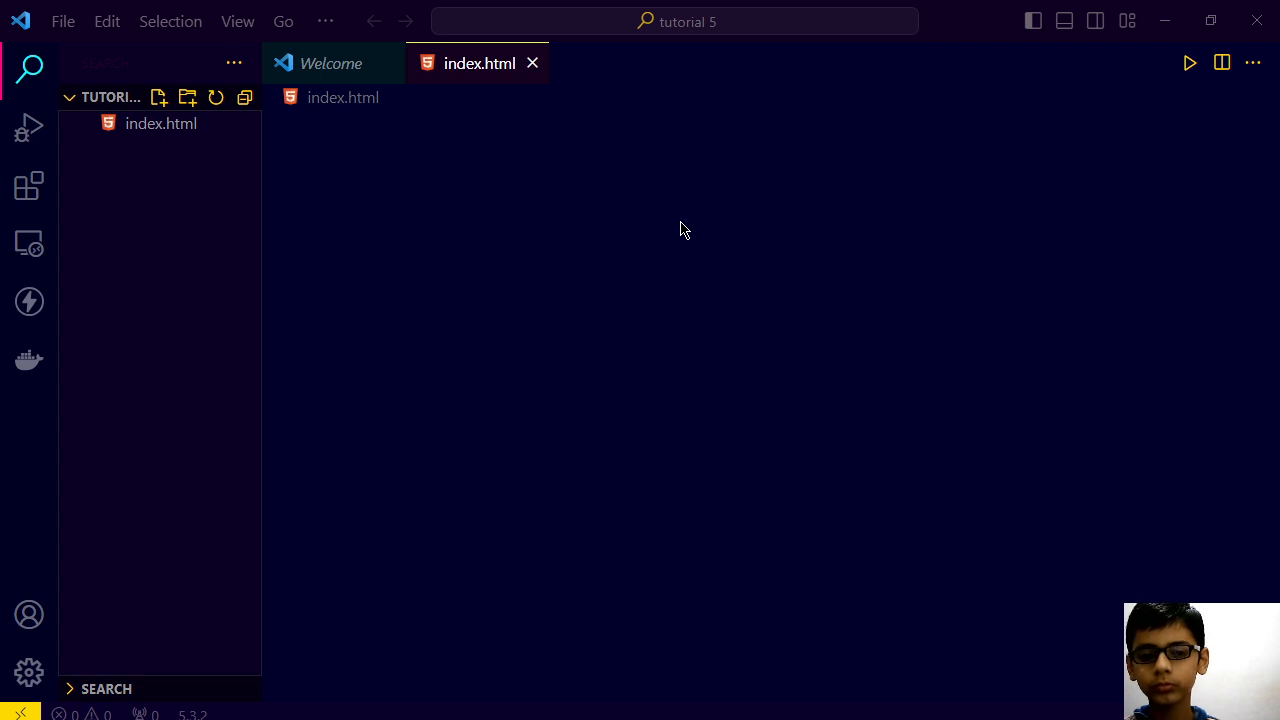
click(161, 123)
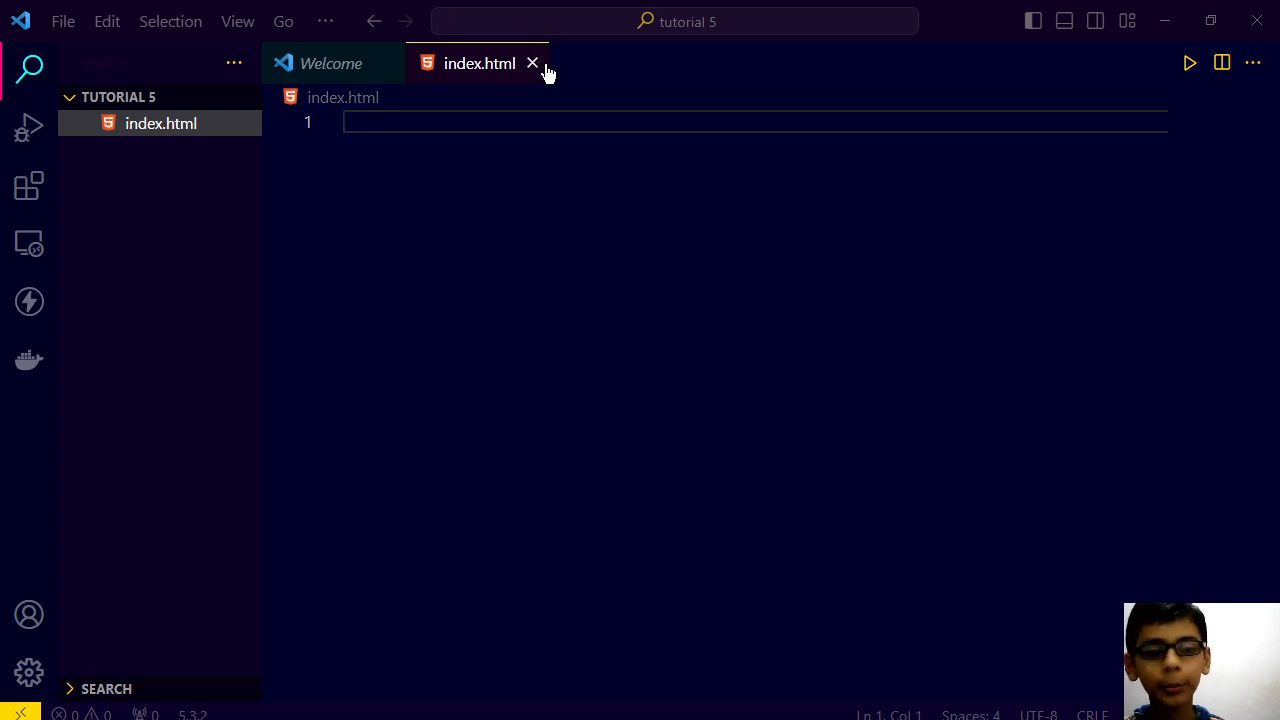
Step: Close the Welcome tab and expand '!' via Emmet so index.html starts with <html>
text(!)
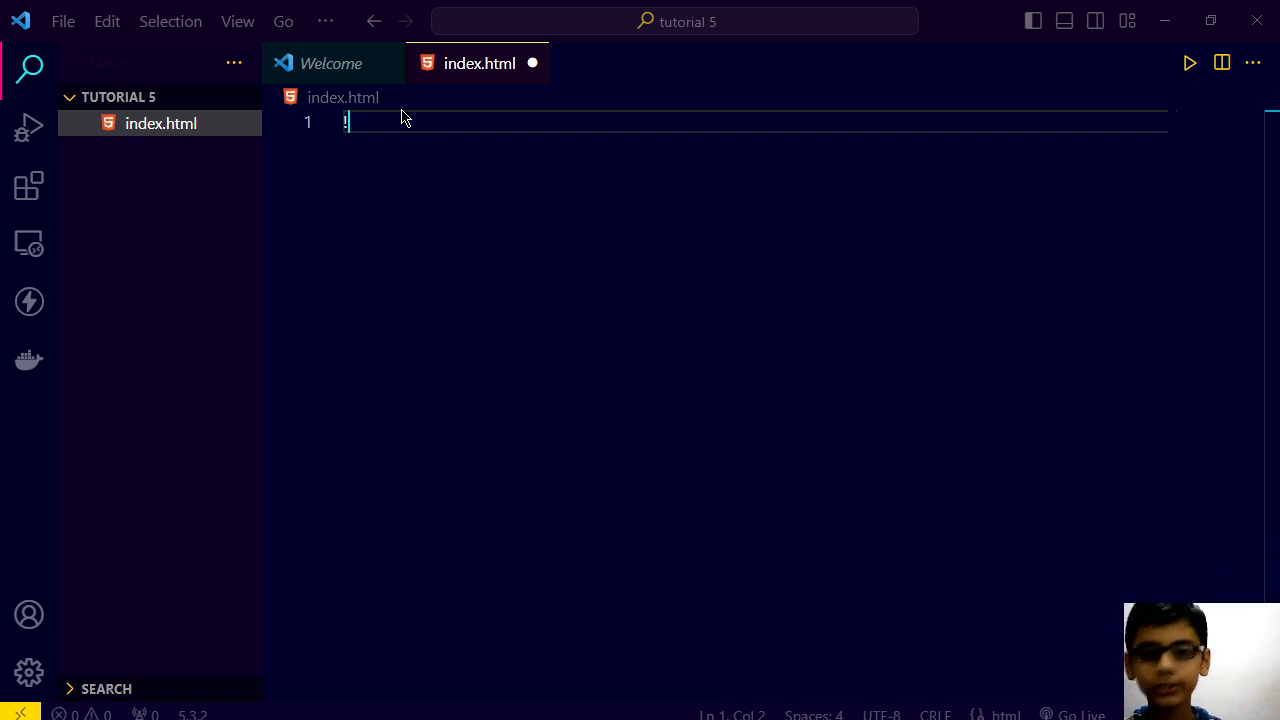
click(330, 63)
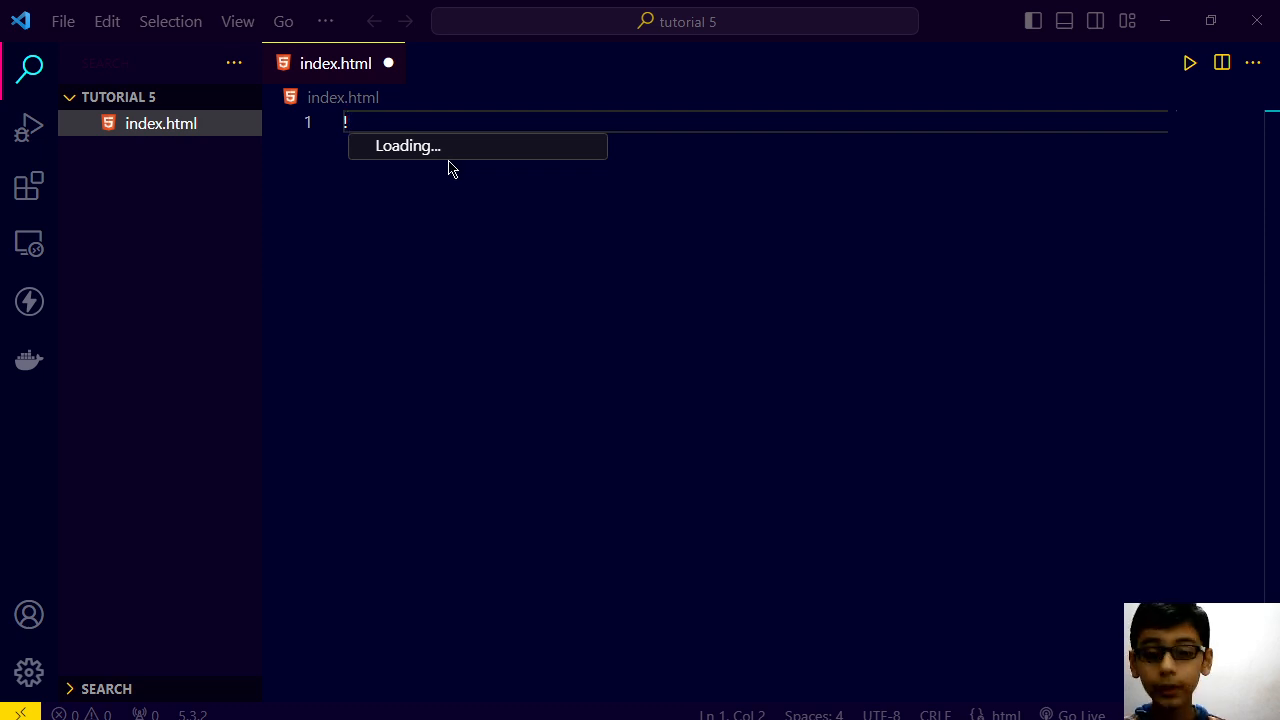
mouse_move(386, 380)
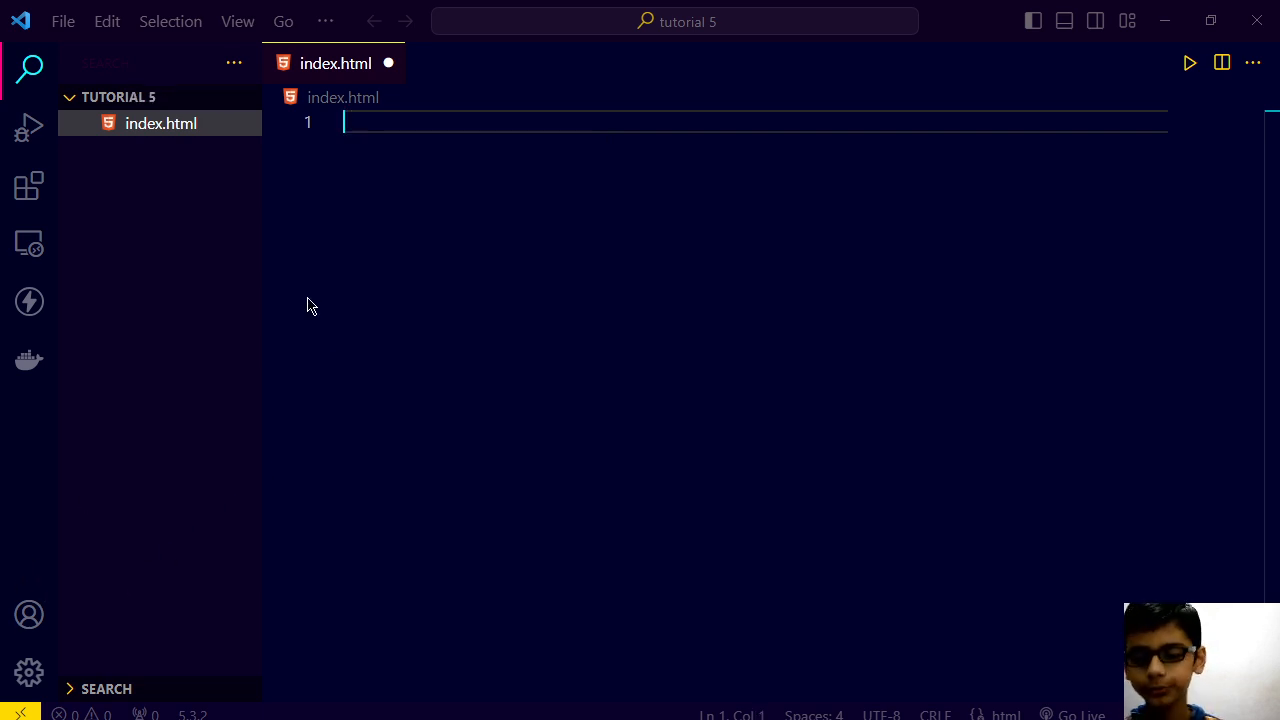
text(!)
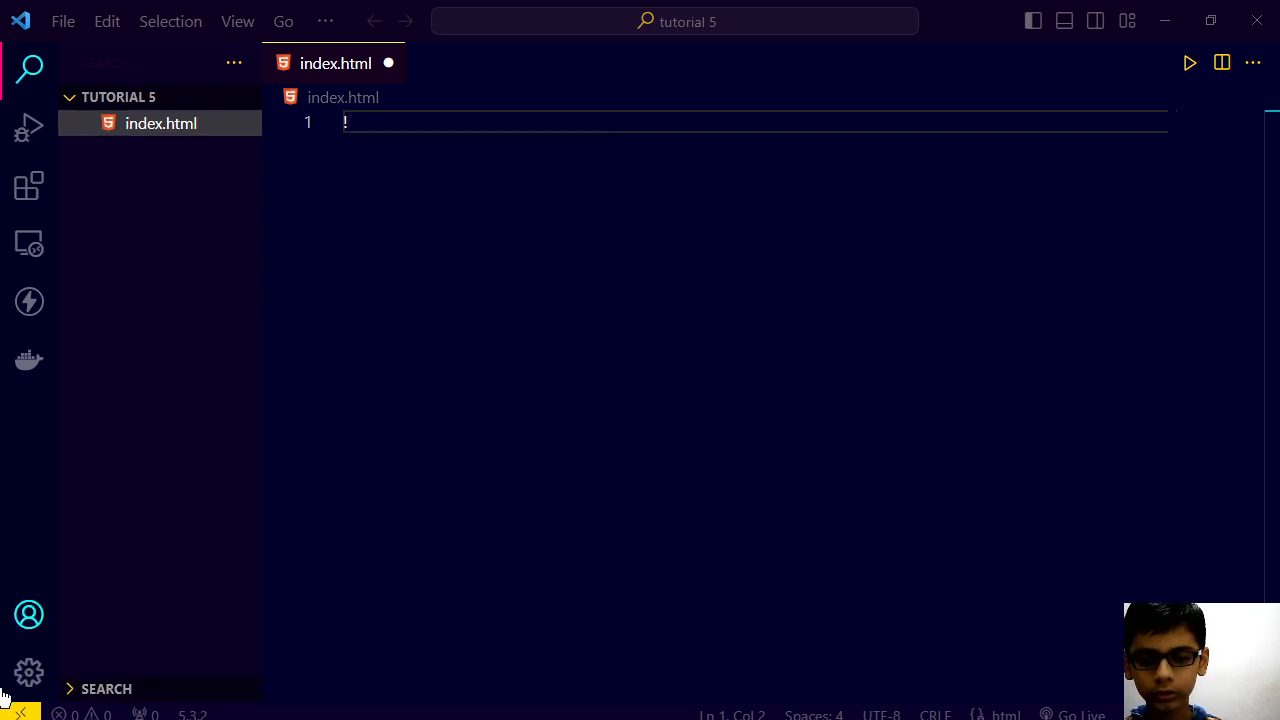
click(29, 672)
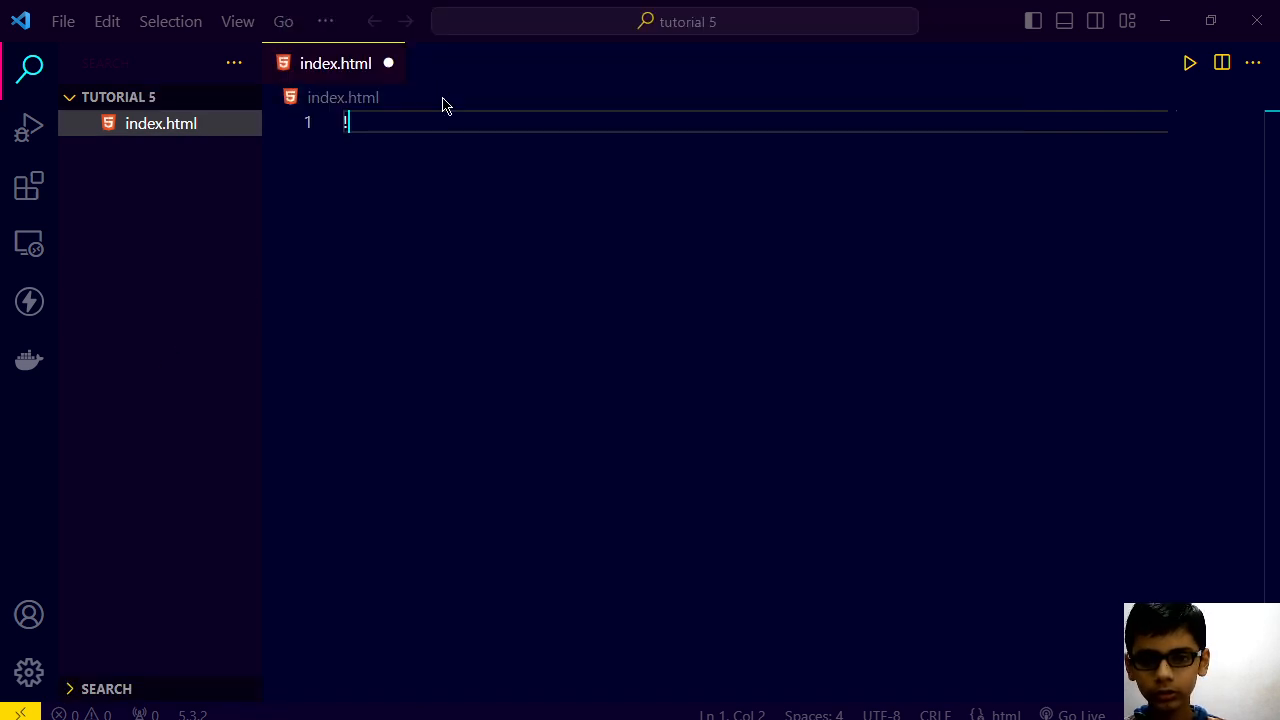
key(Backspace)
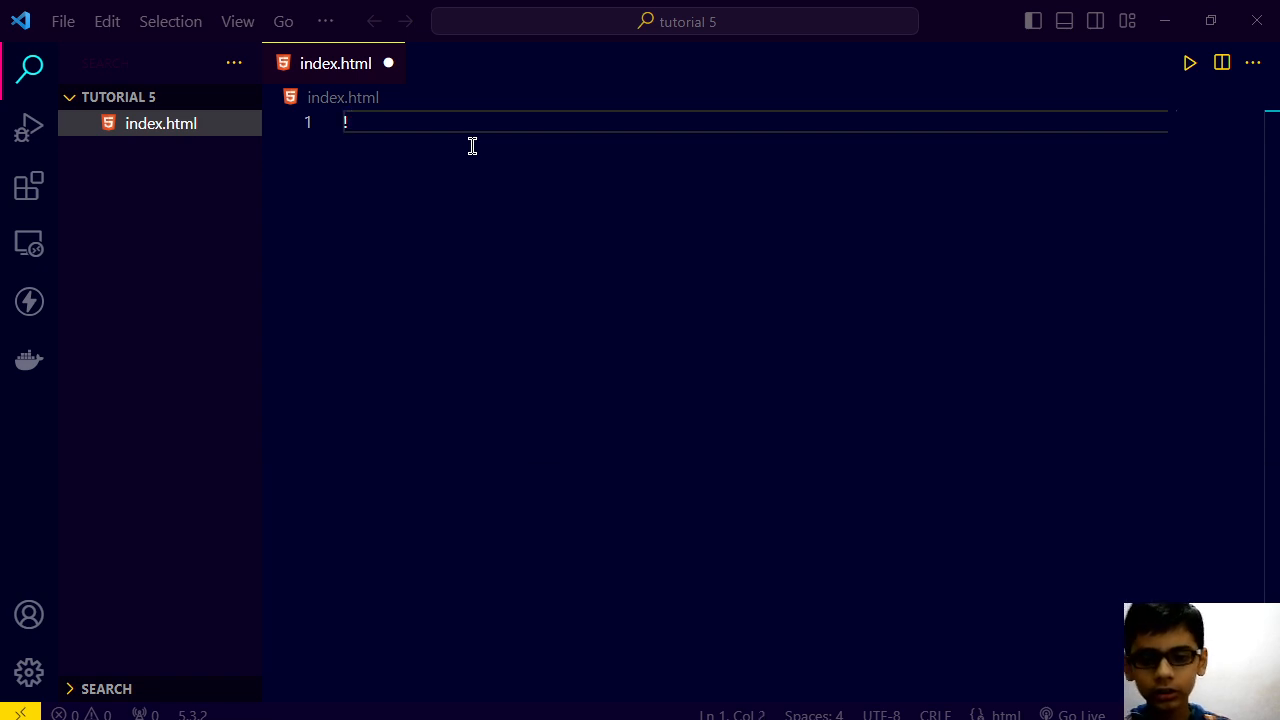
key(ctrl)
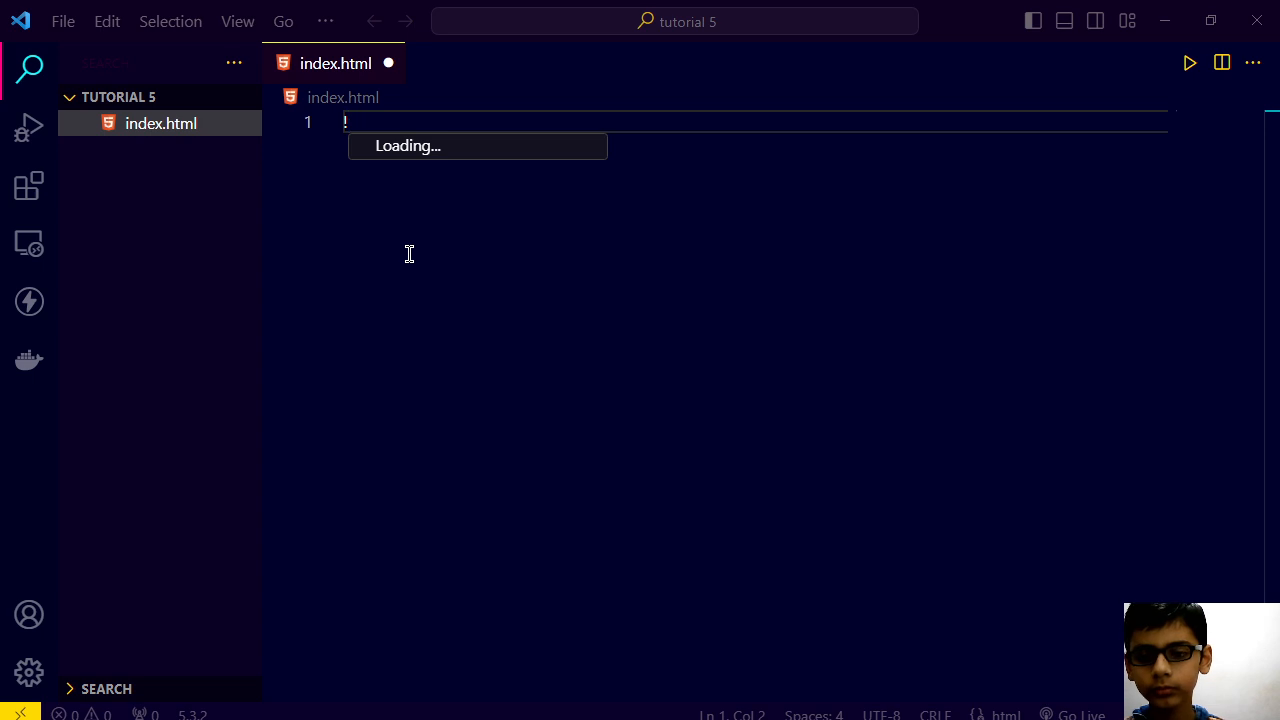
key(Backspace)
text(M)
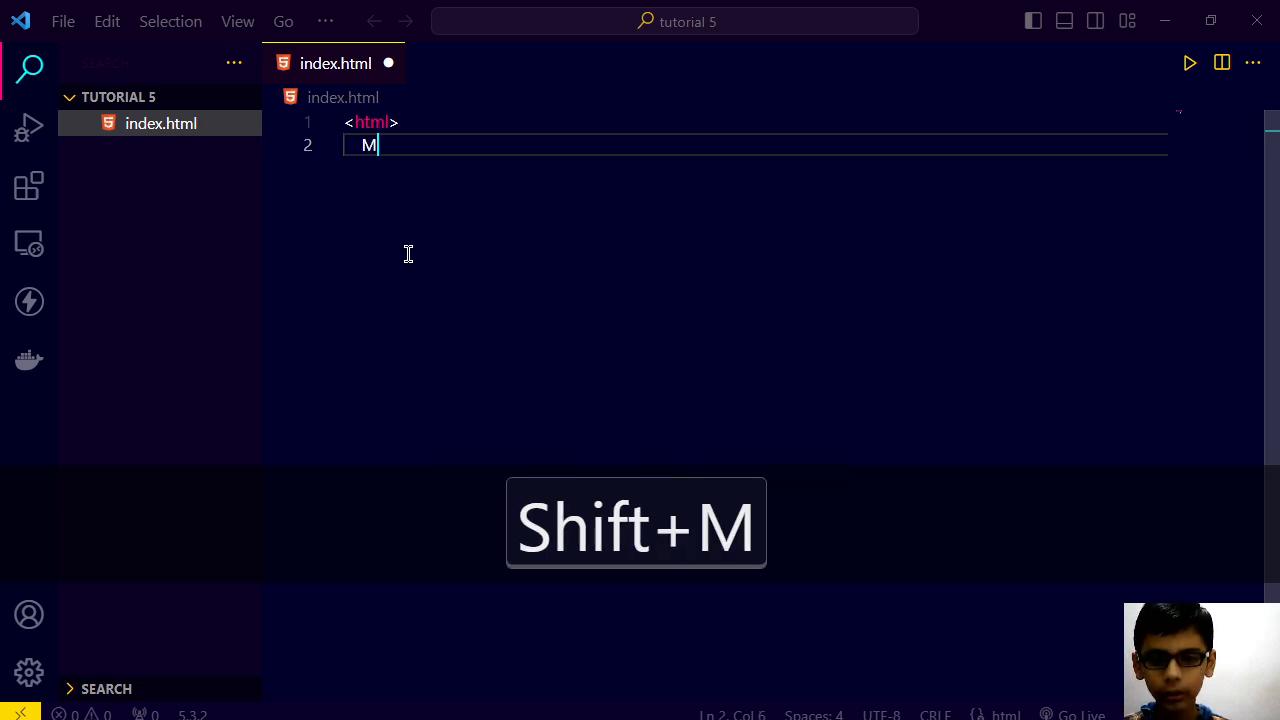
Step: Add the closing </html> tag and a head element closed with </head>
text(</h)
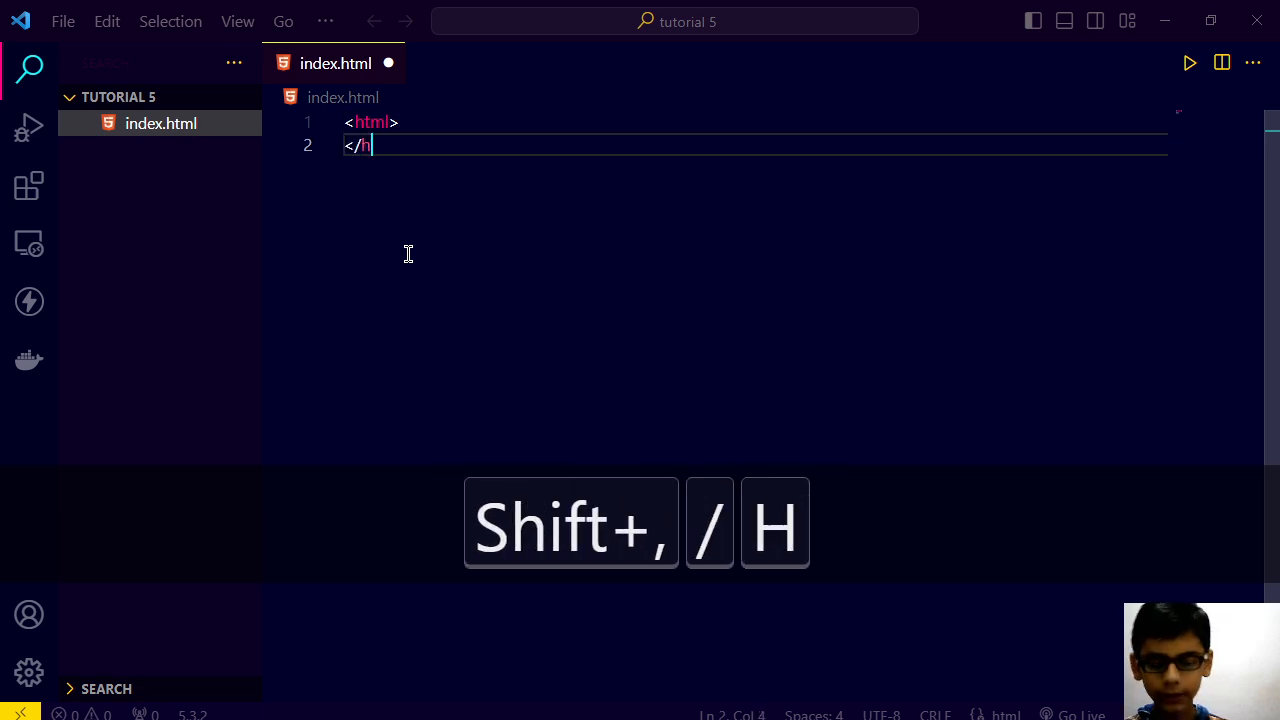
text(tml>)
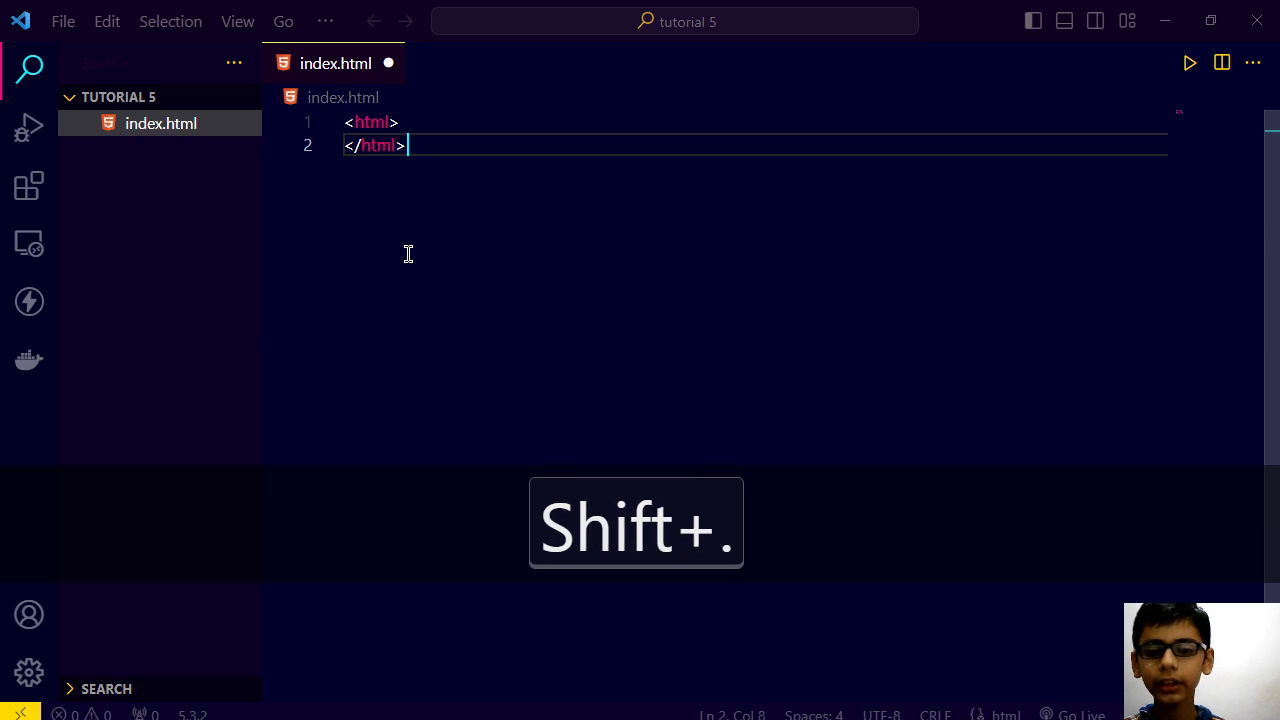
text(he)
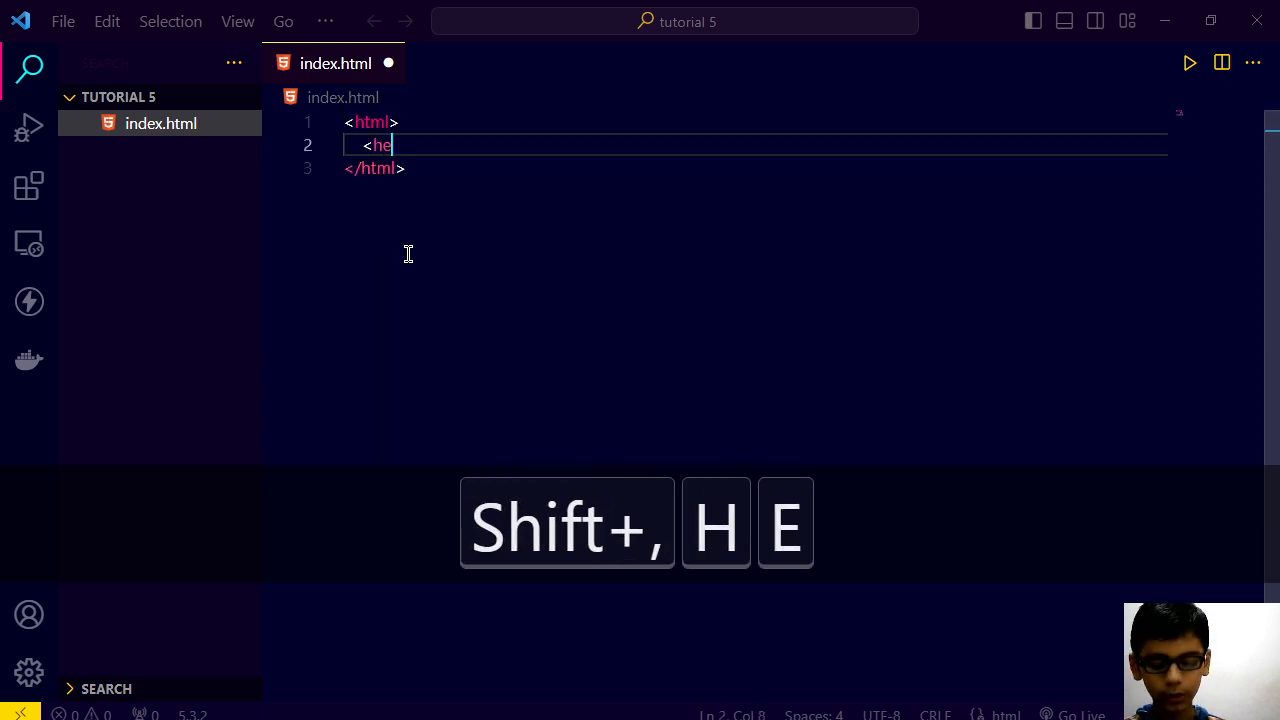
text(ad?>)
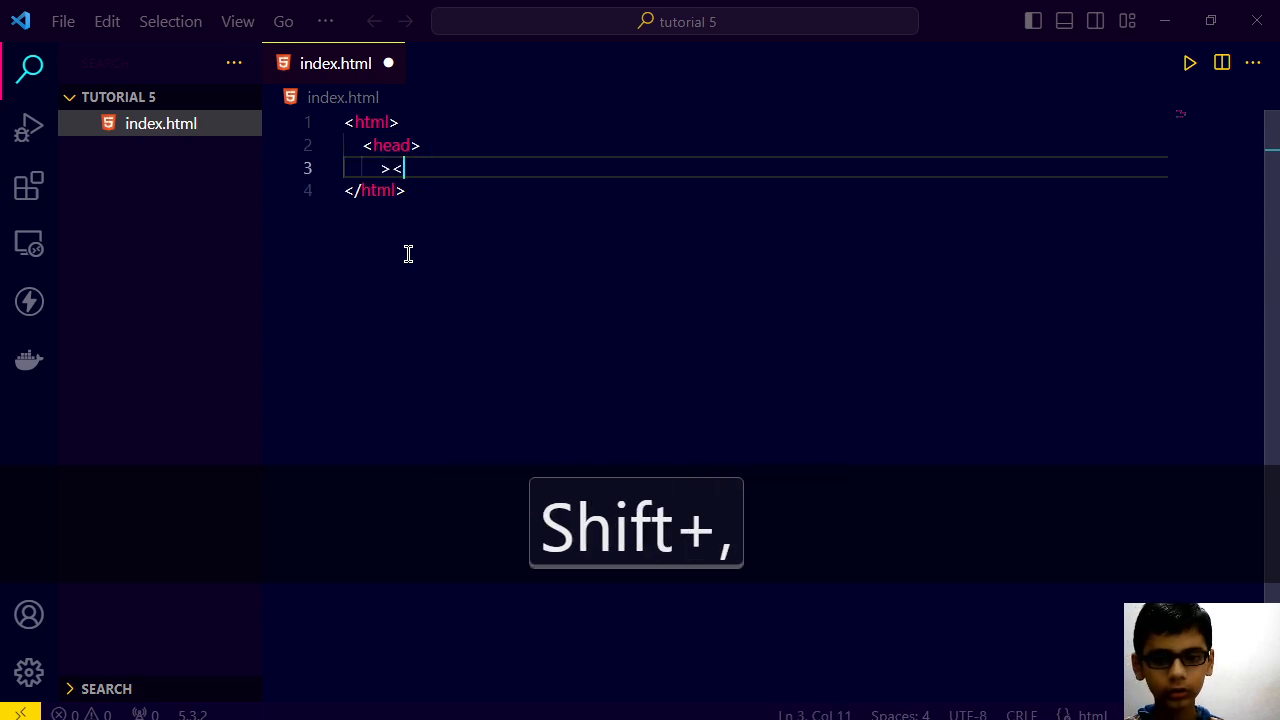
key(Backspace)
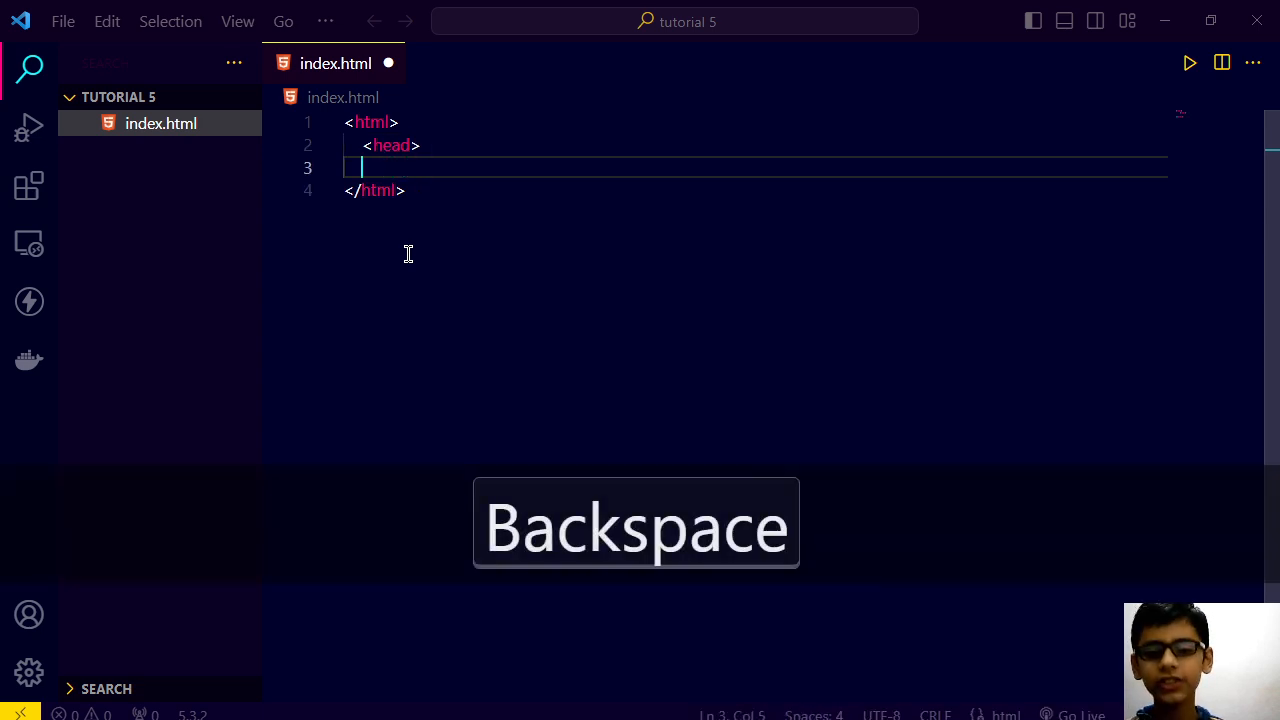
text(</head>)
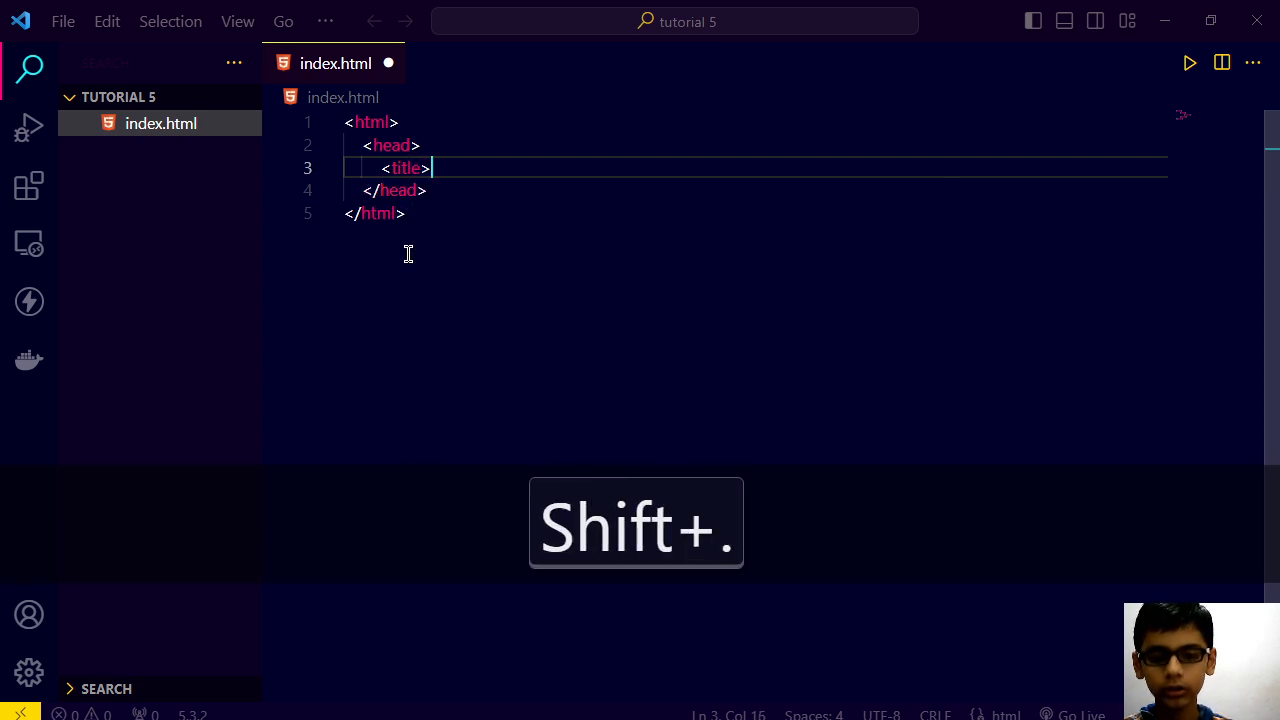
Step: Put a title reading 'Tutorial 5' inside the head
text(</title>)
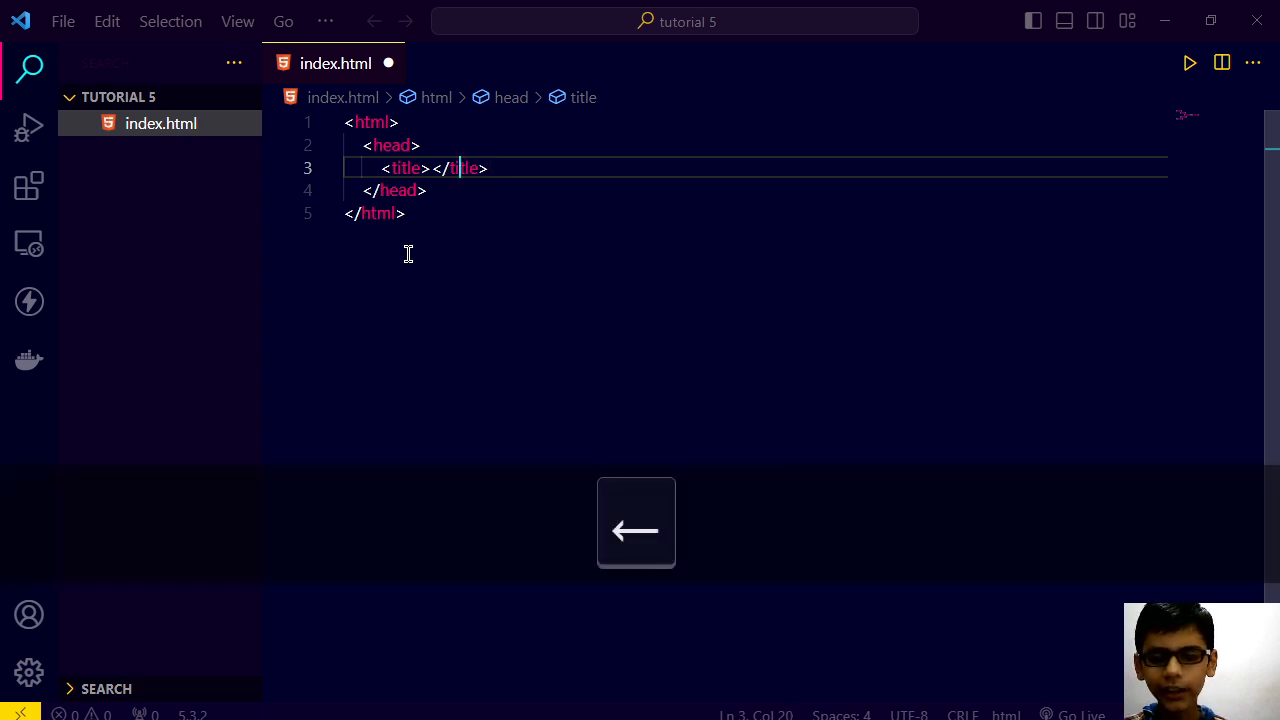
text(Tu)
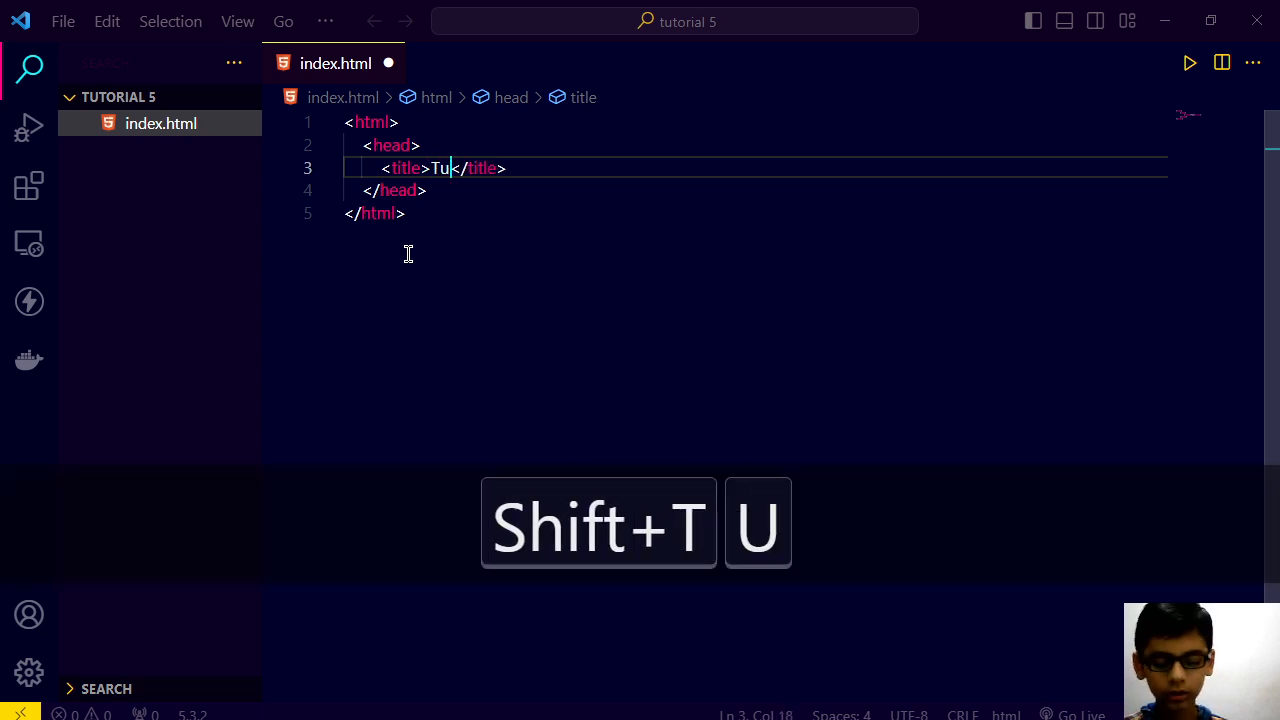
text(torial)
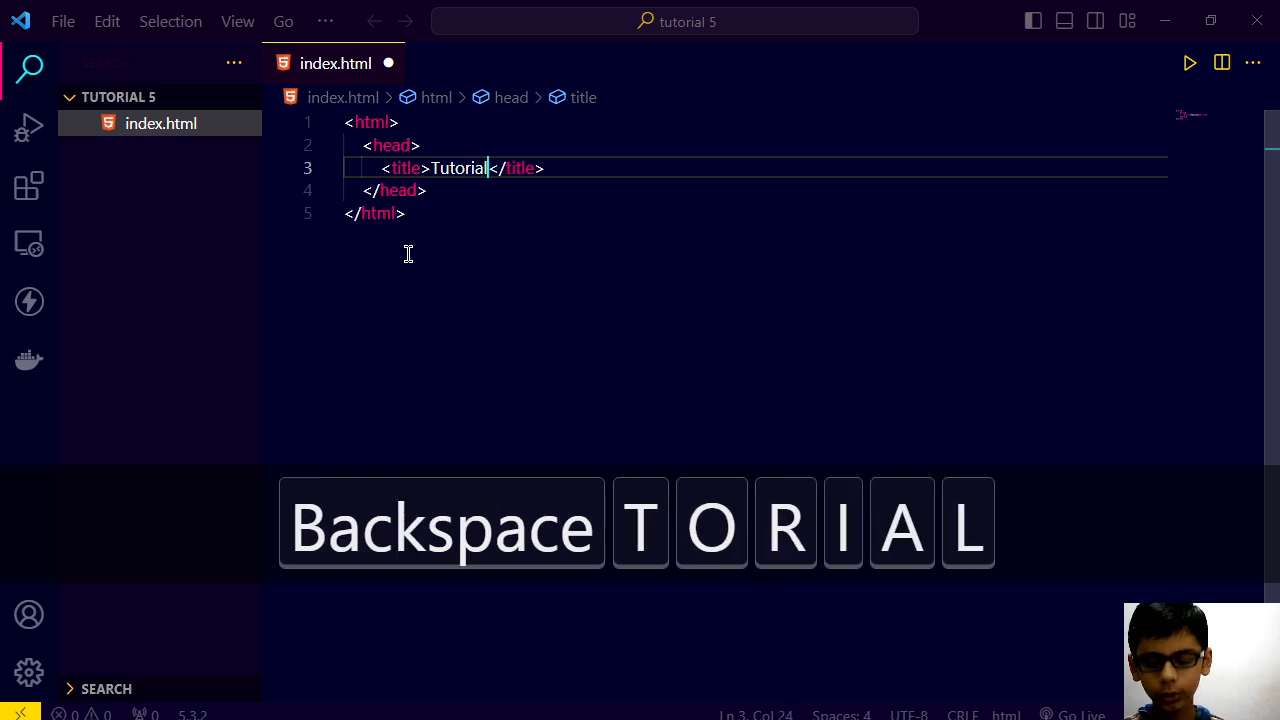
text(5)
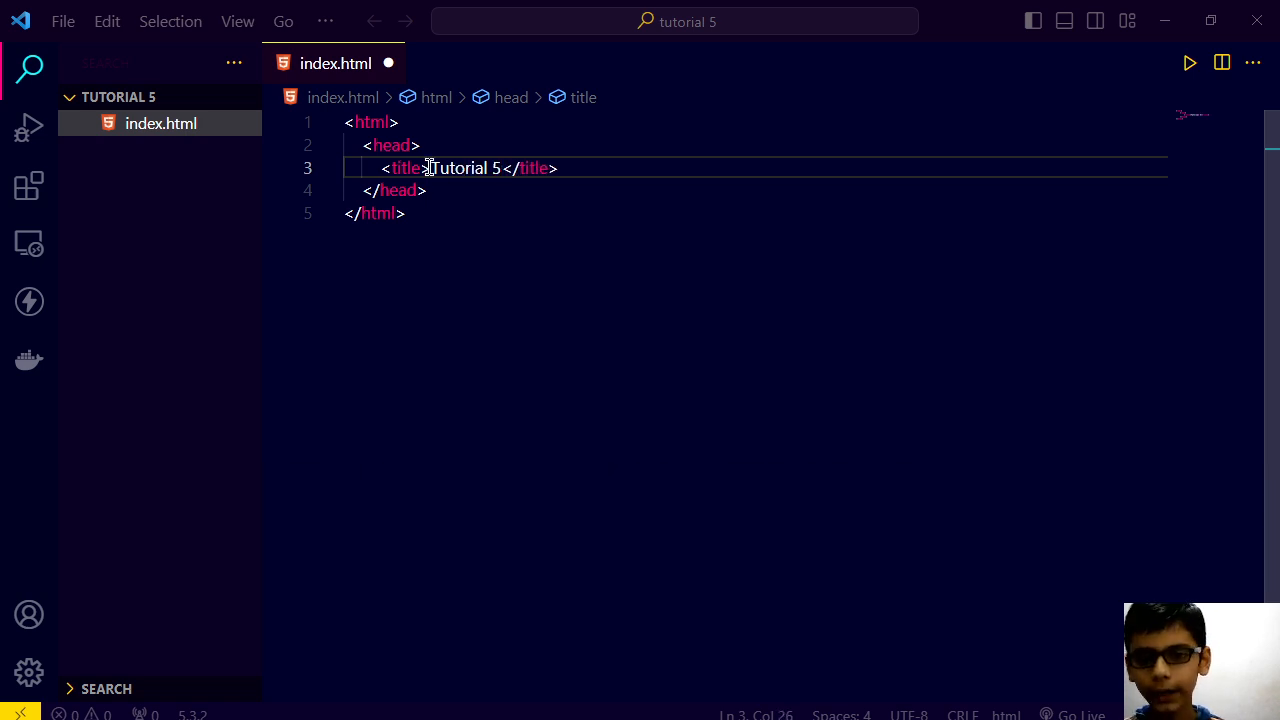
text(<h1>Divs and</h1>)
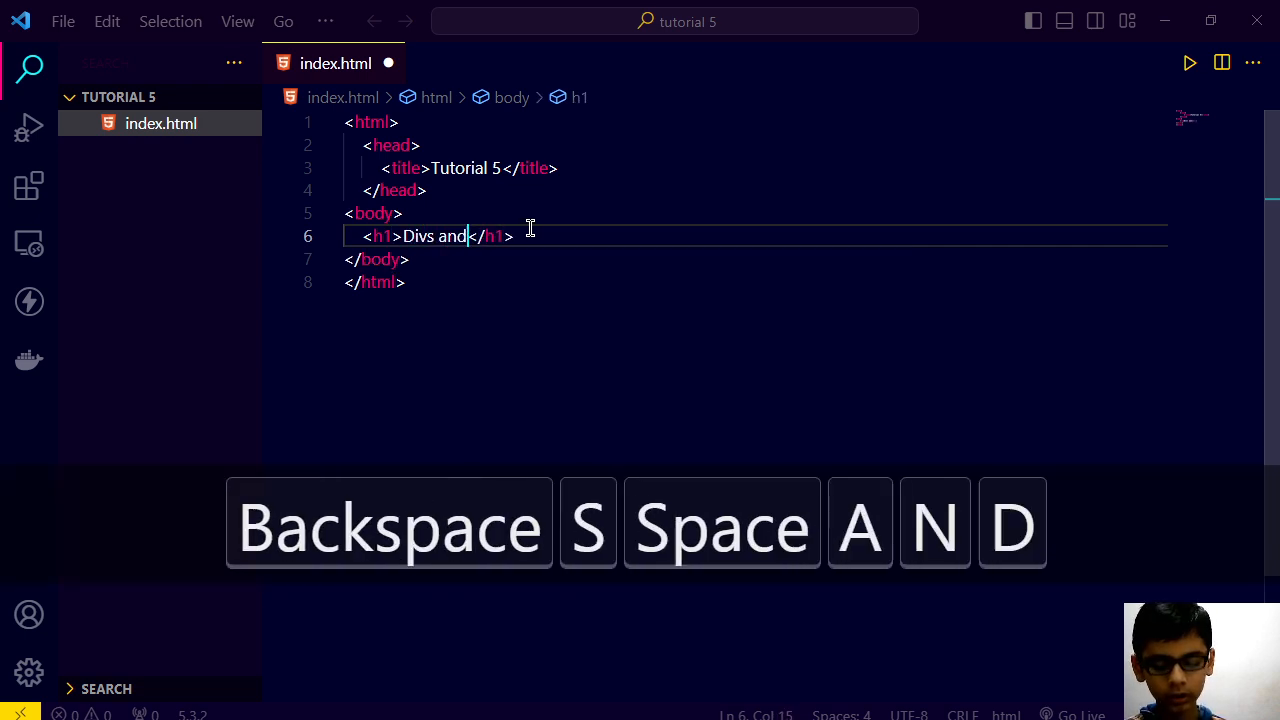
Step: Complete the h1 text as 'Divs and sections' and save index.html
text(se)
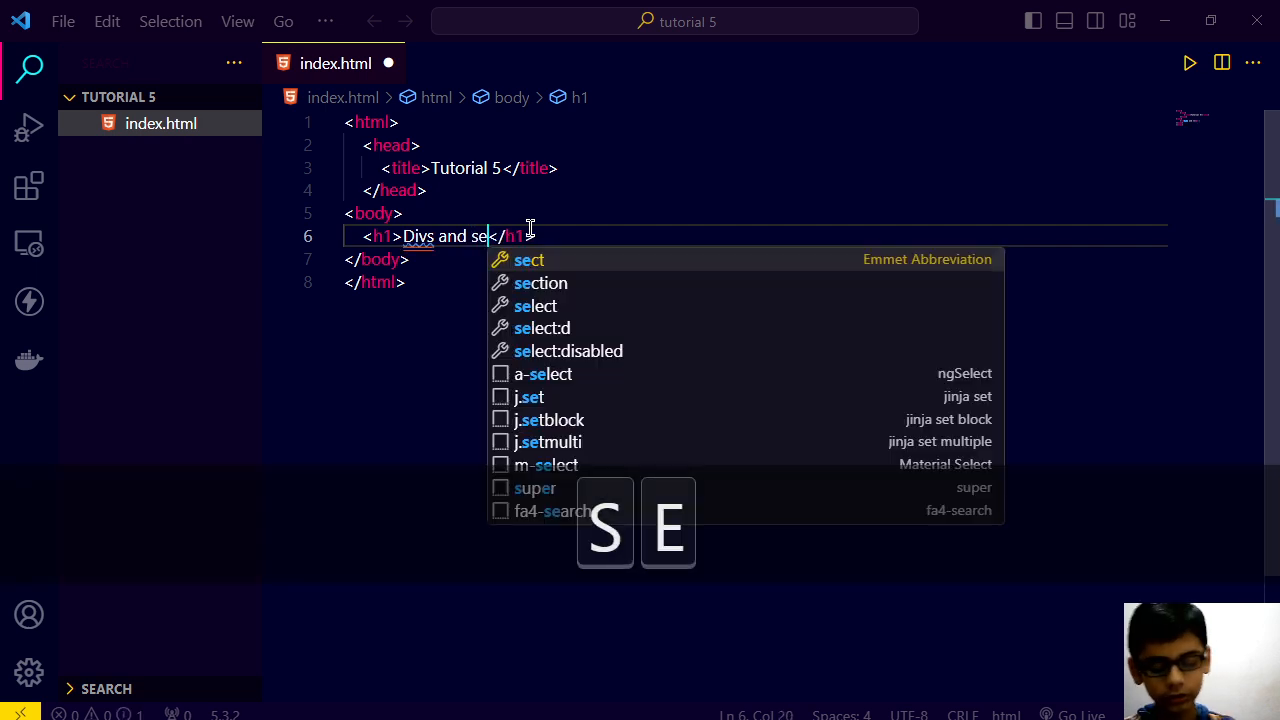
text(ctions)
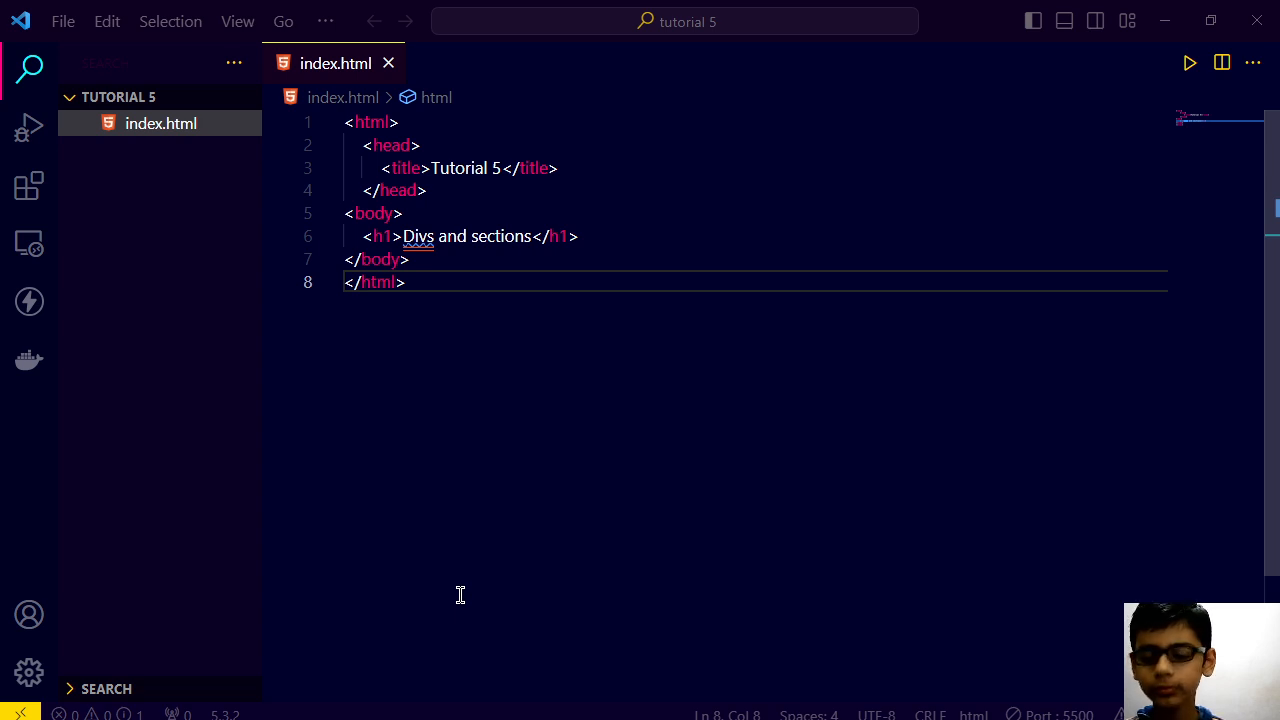
mouse_move(913, 453)
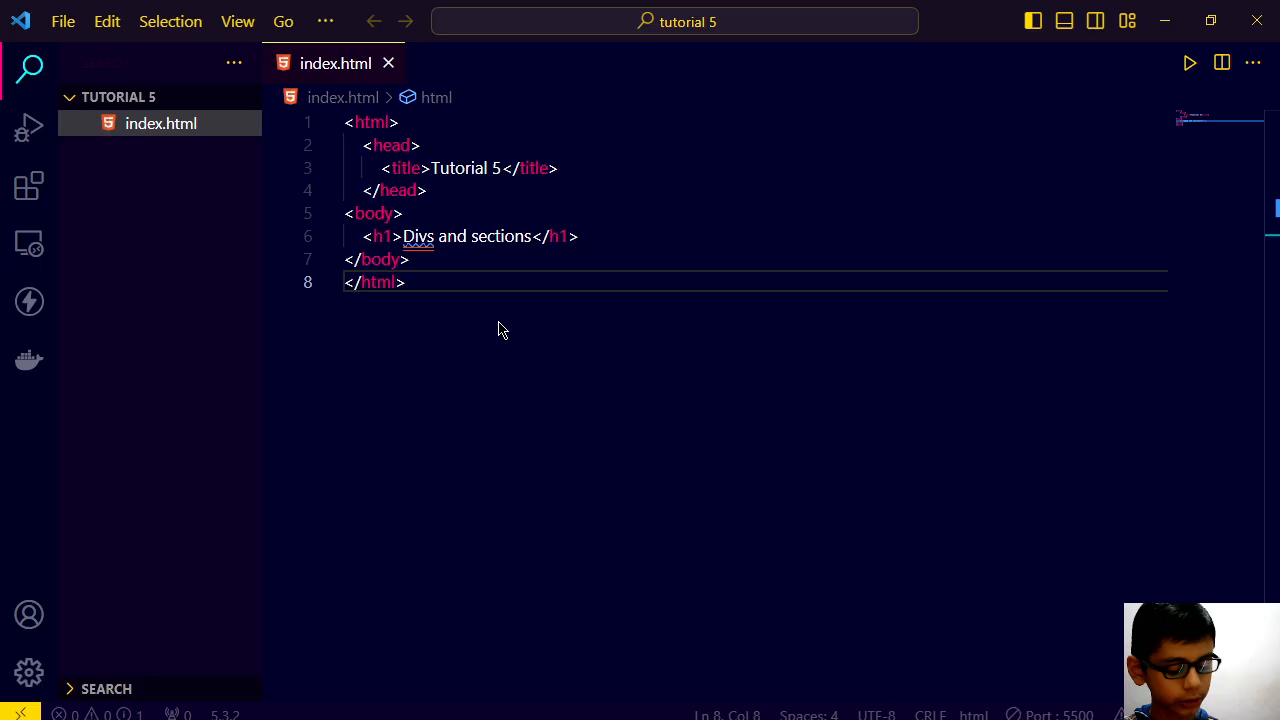
Step: Edit the heading line so the h1 reads 'Sections' and move below it
click(580, 236)
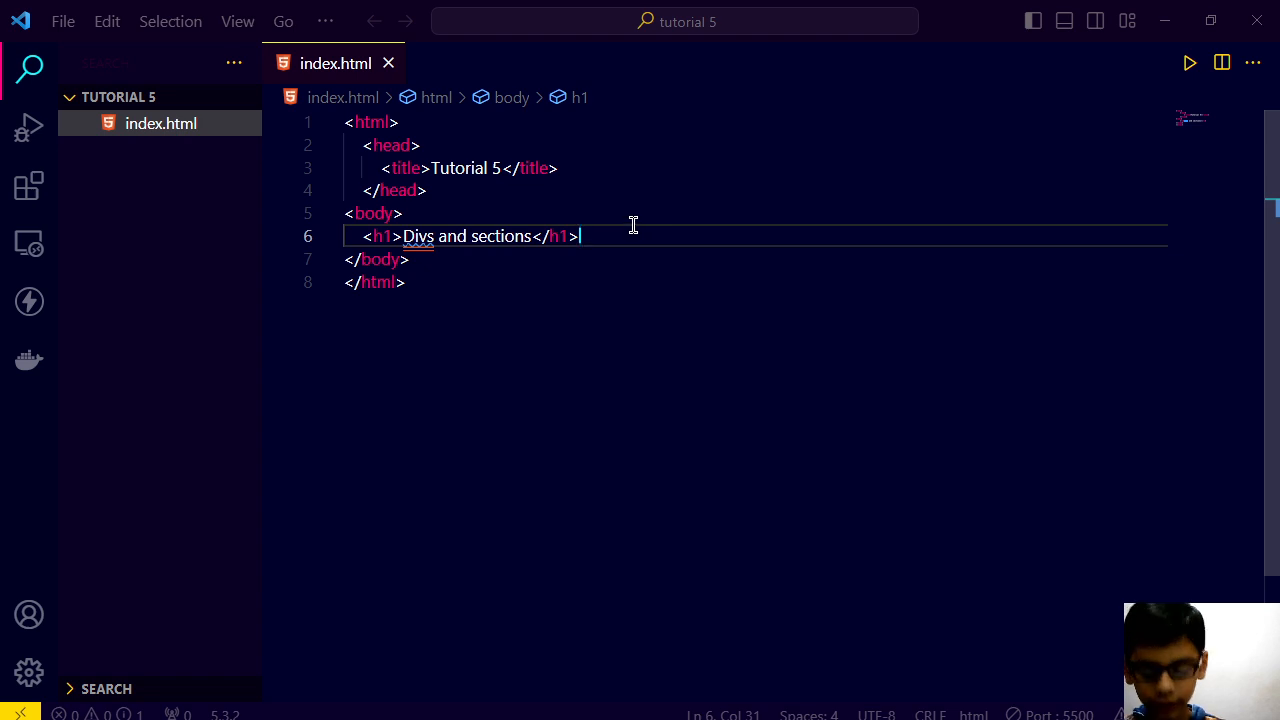
key(Backspace)
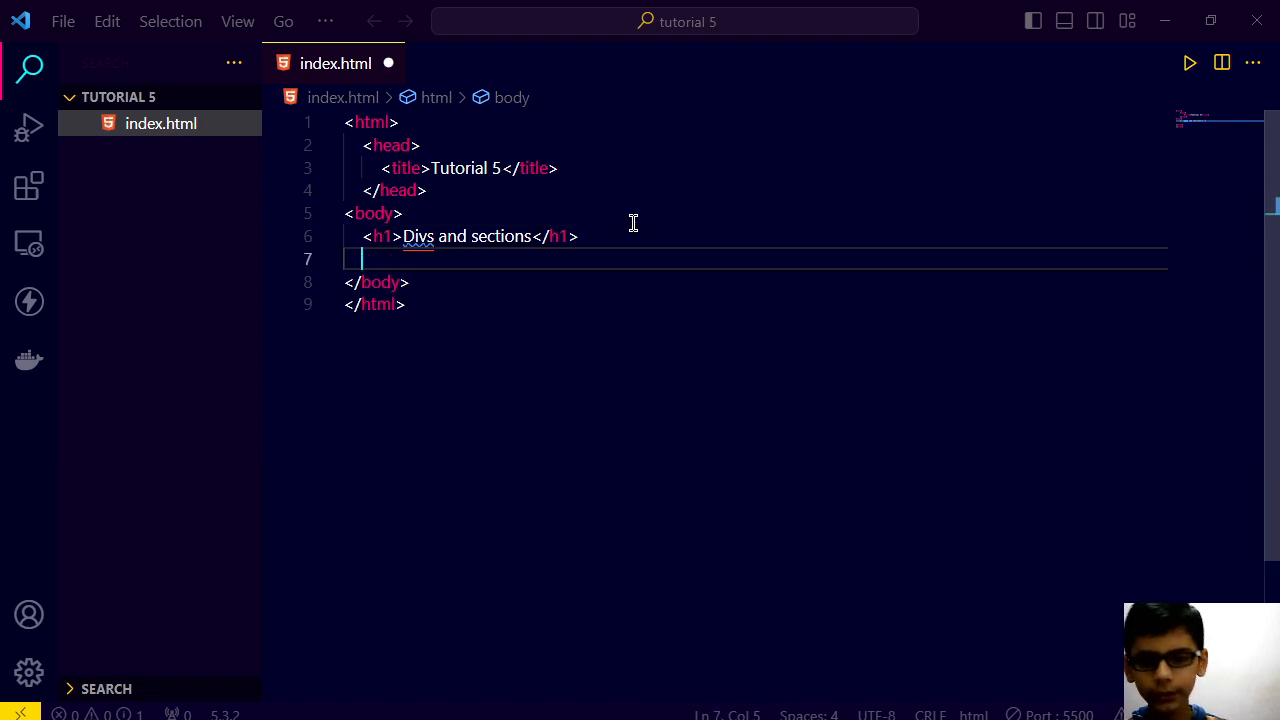
key(Delete)
text(S)
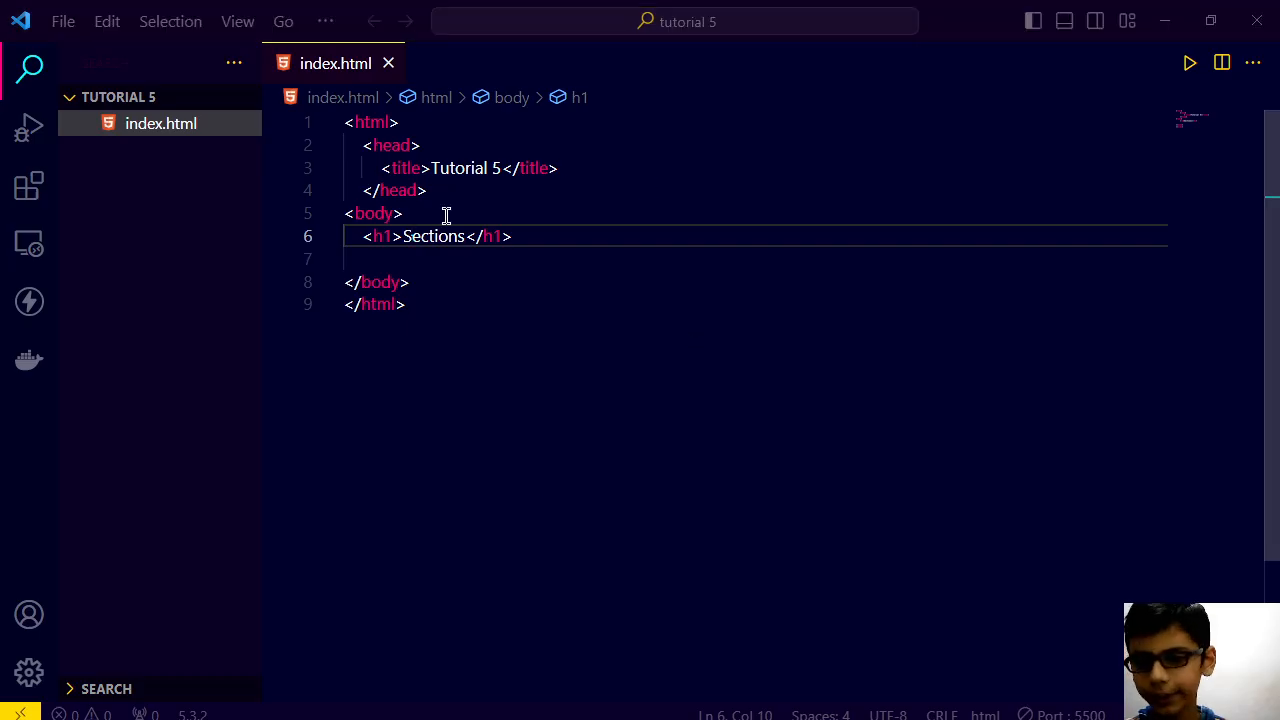
key(Tab)
text(<)
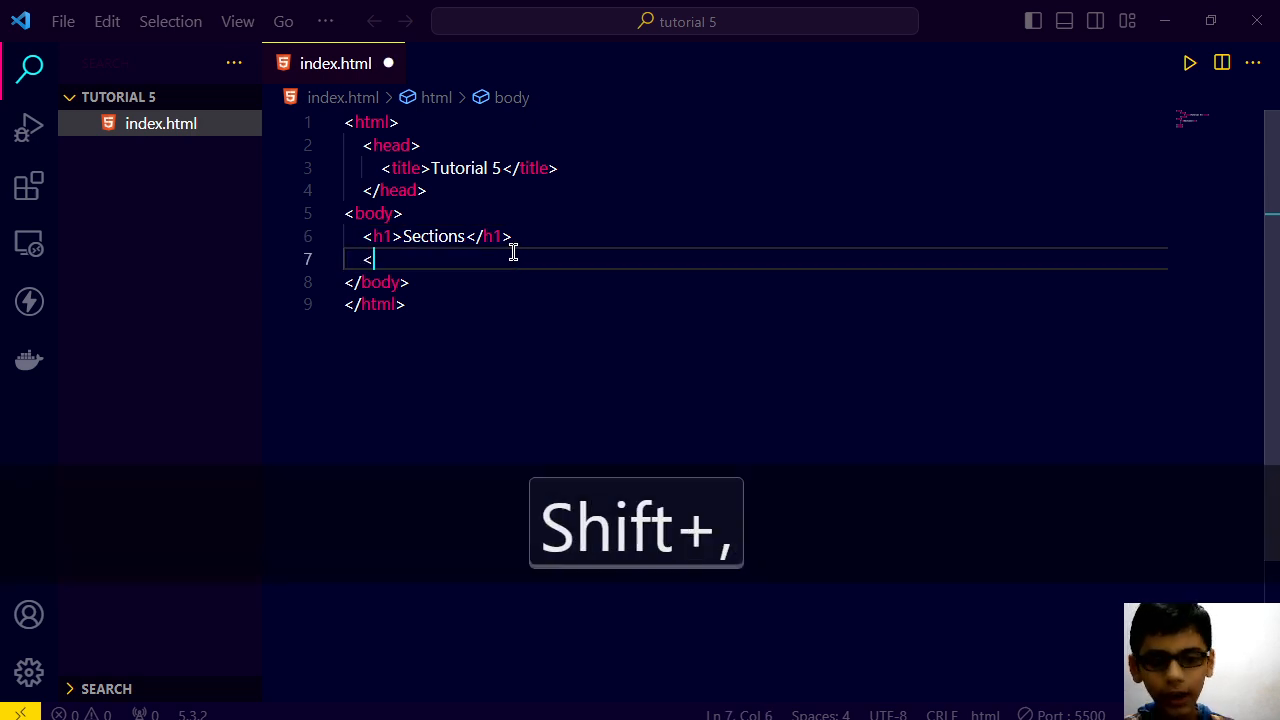
Step: Expand 'div.' into an empty div under the heading, deleting the stray h1 text
text(div)
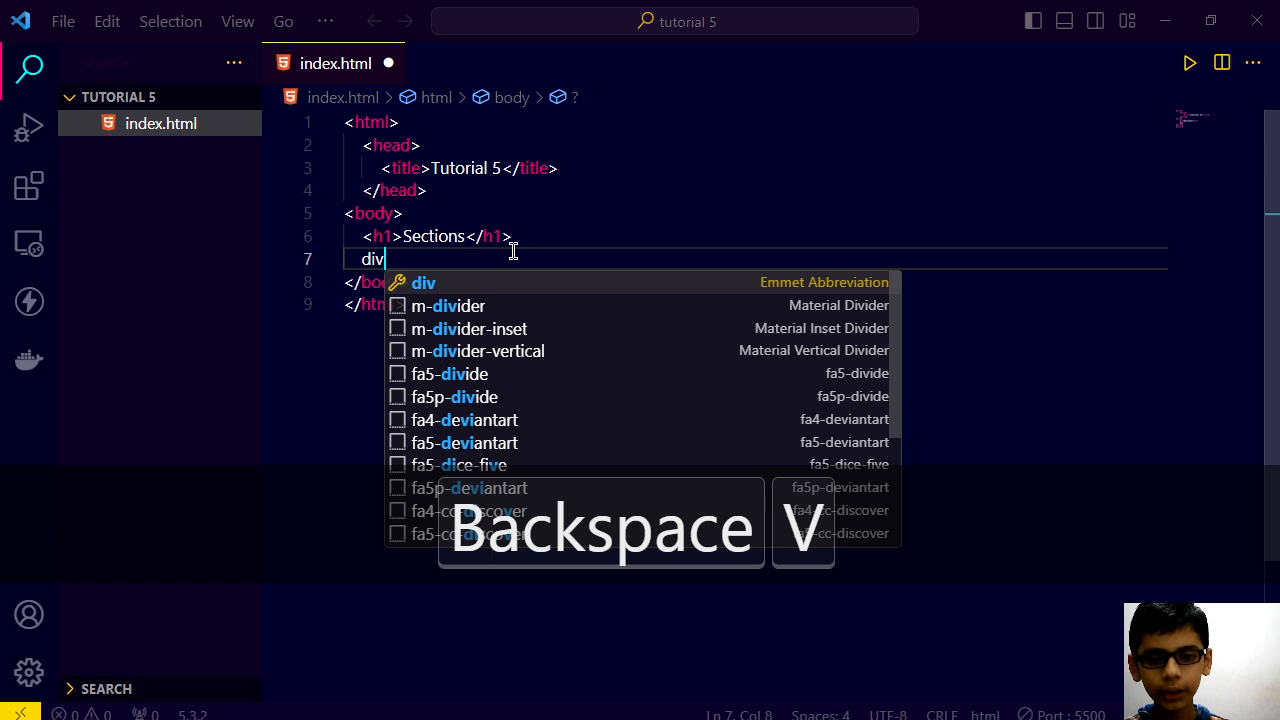
text(.)
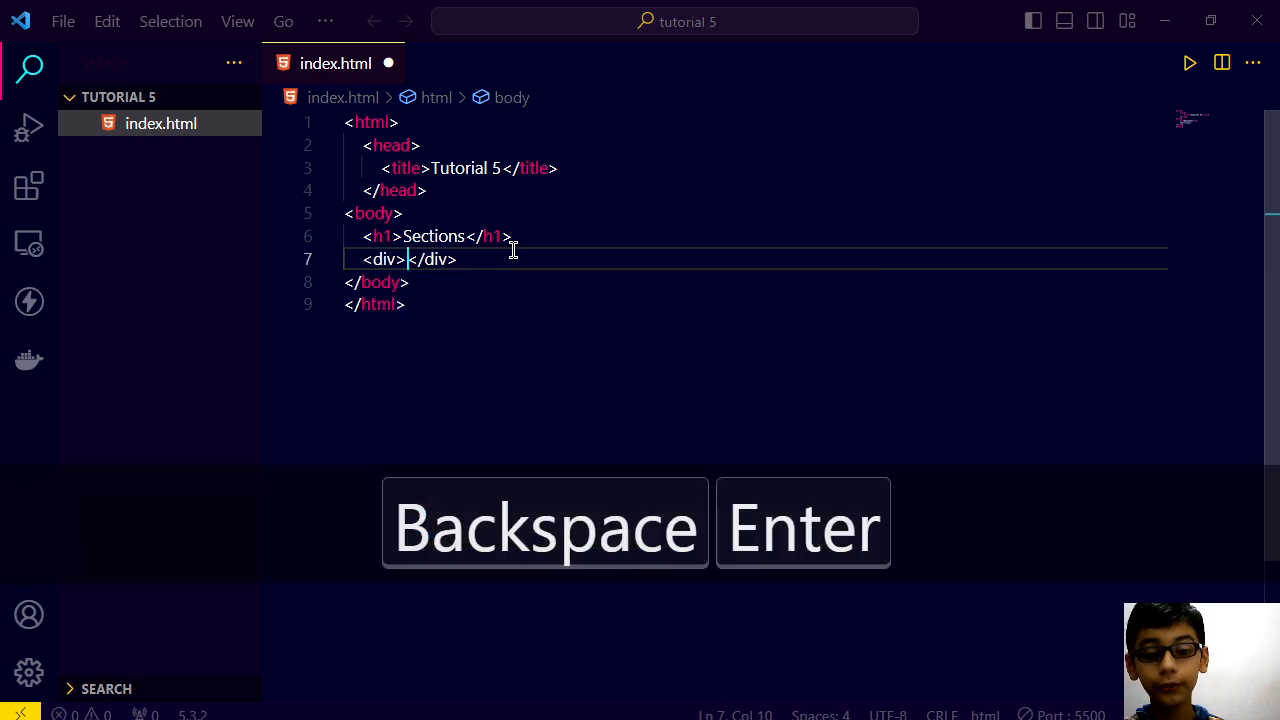
key(Enter)
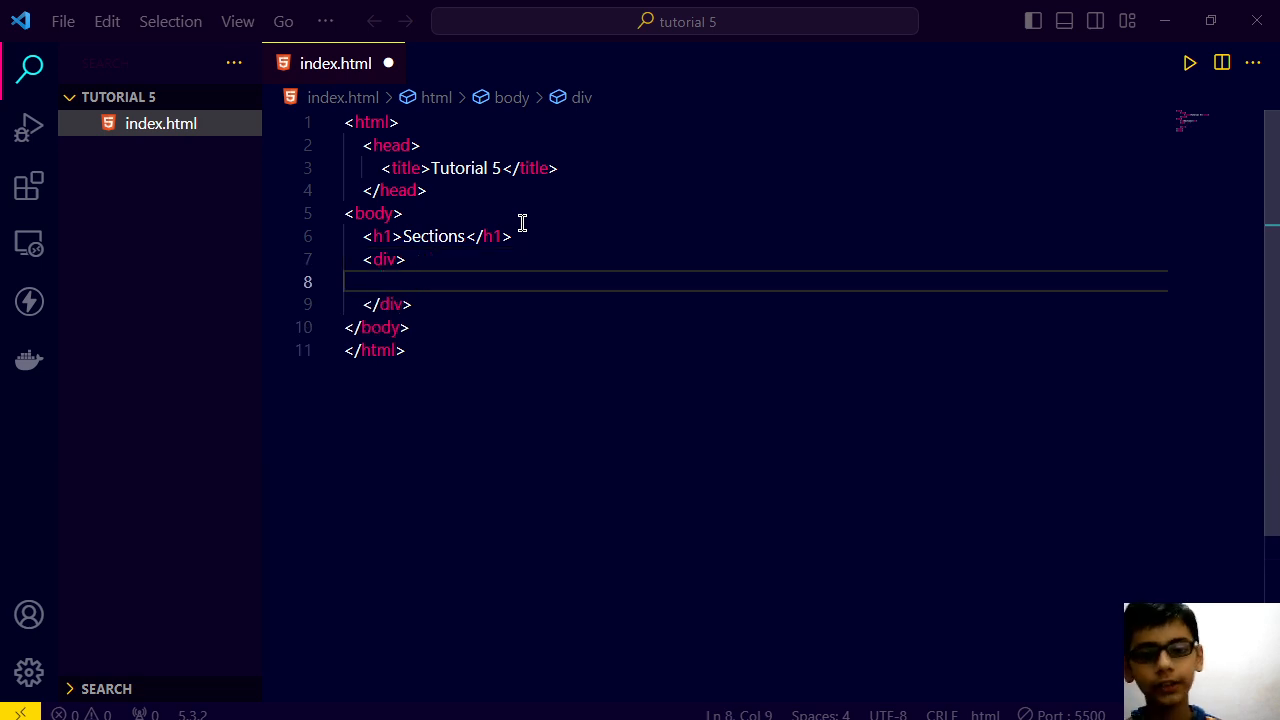
text(h1)
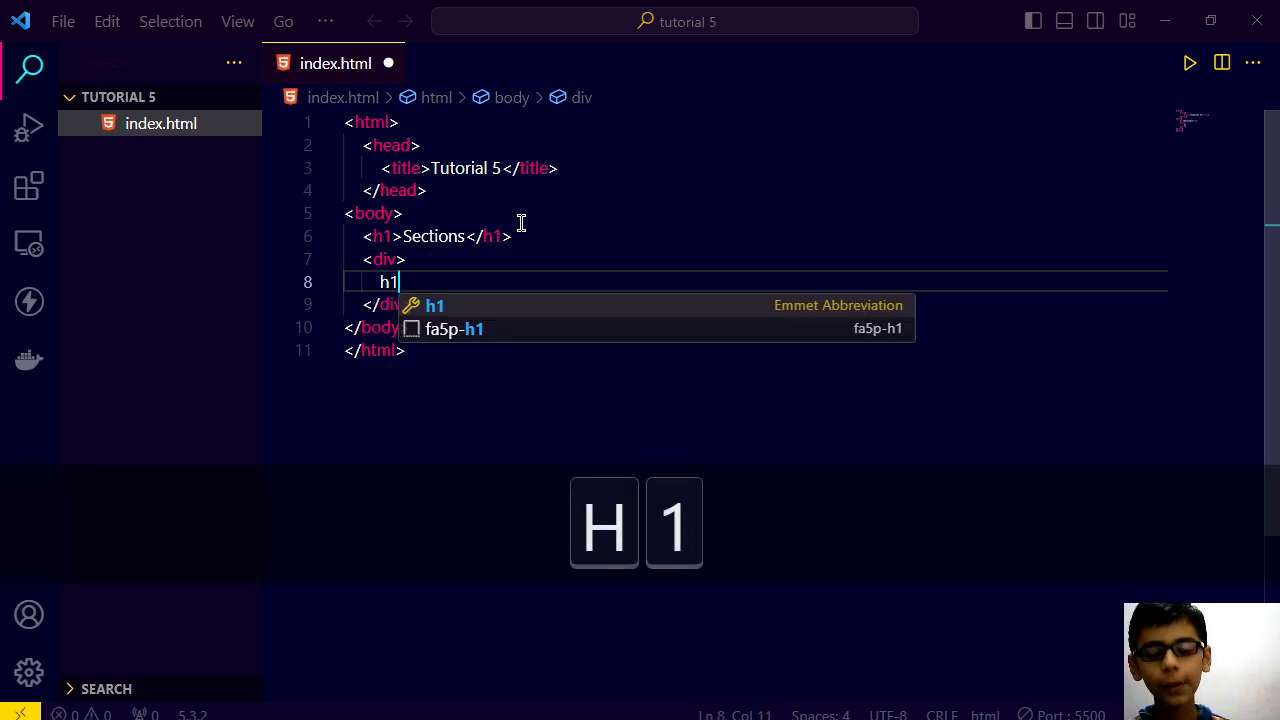
key(Tab)
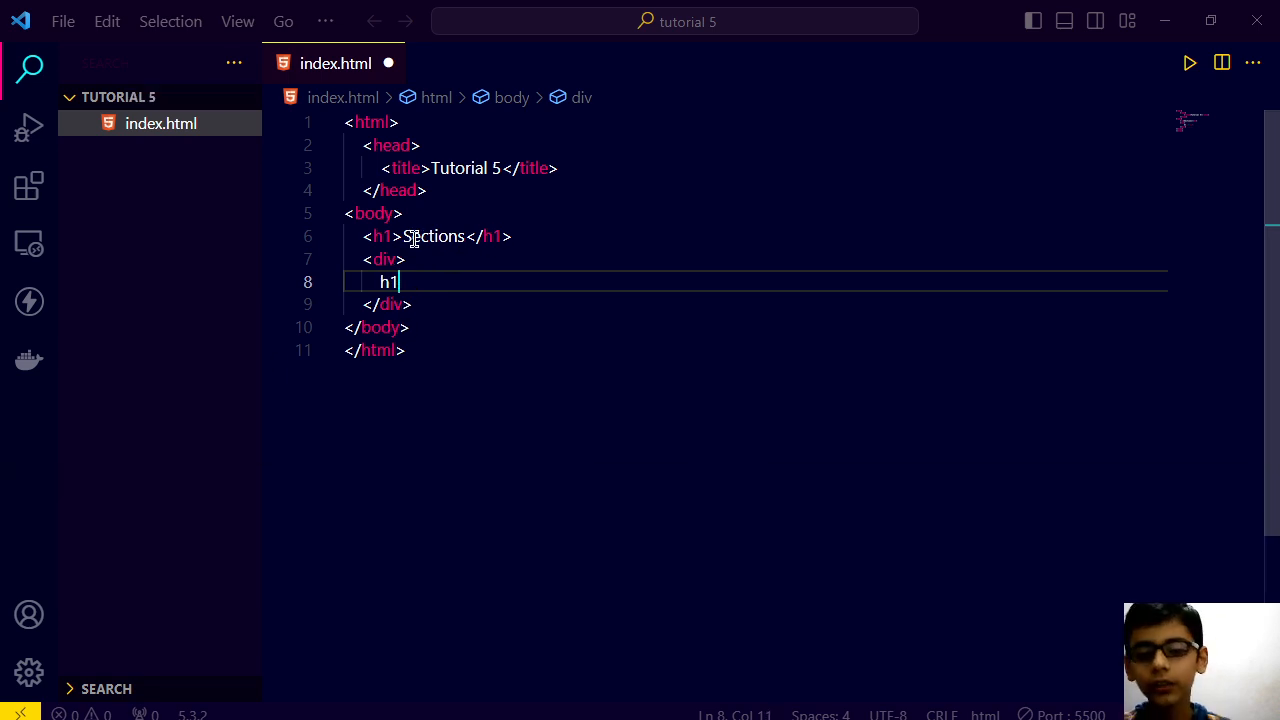
key(Backspace)
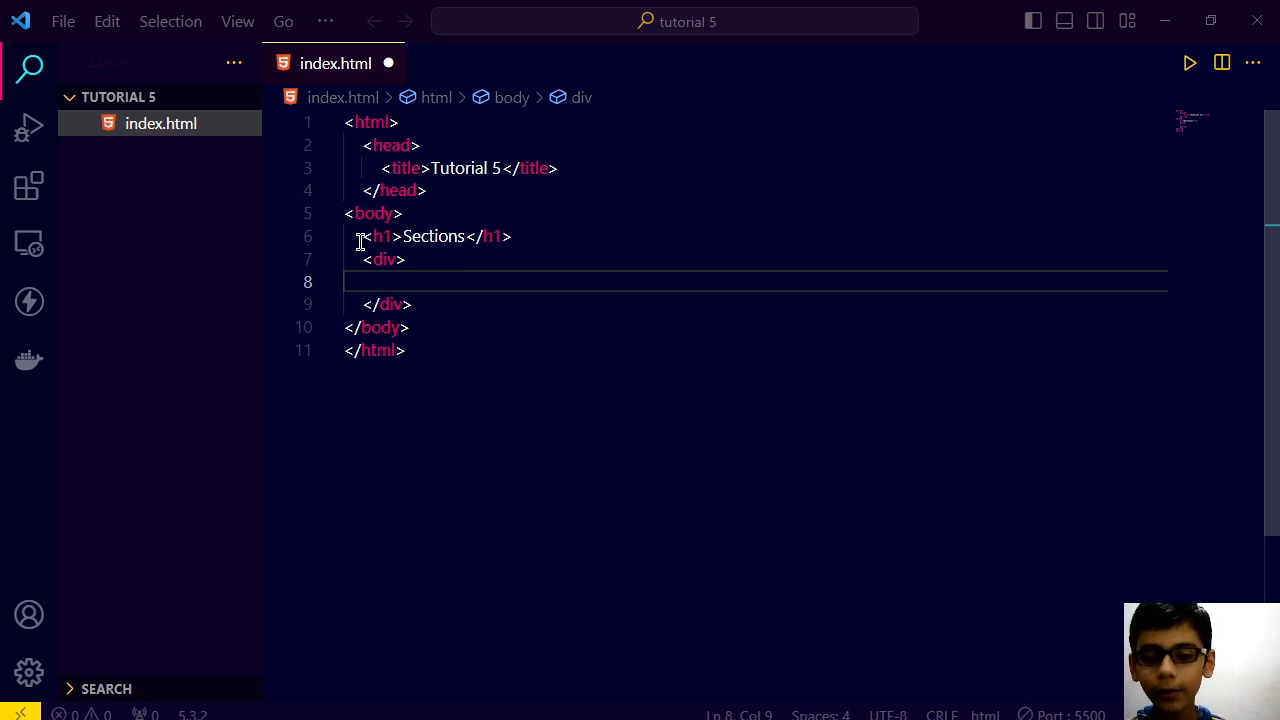
mouse_move(501, 424)
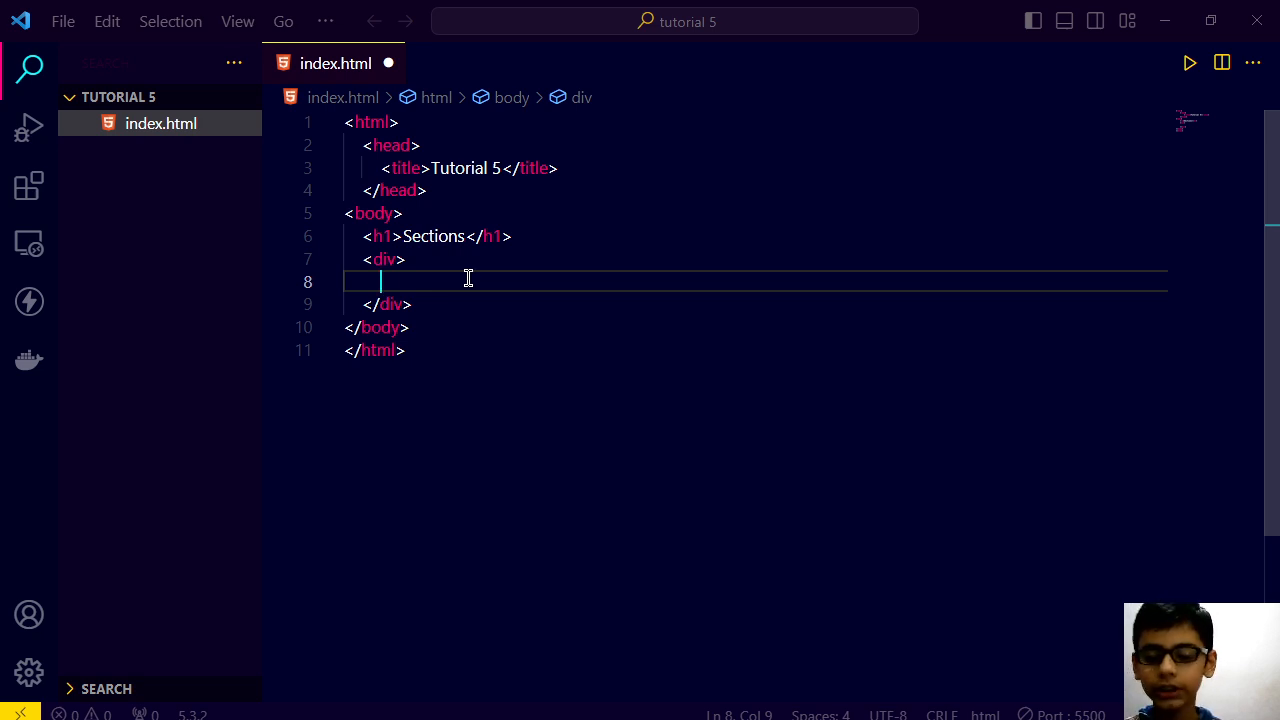
Step: Replace the div with sections holding 'section1' and 'section 2', starting a third
text(secti)
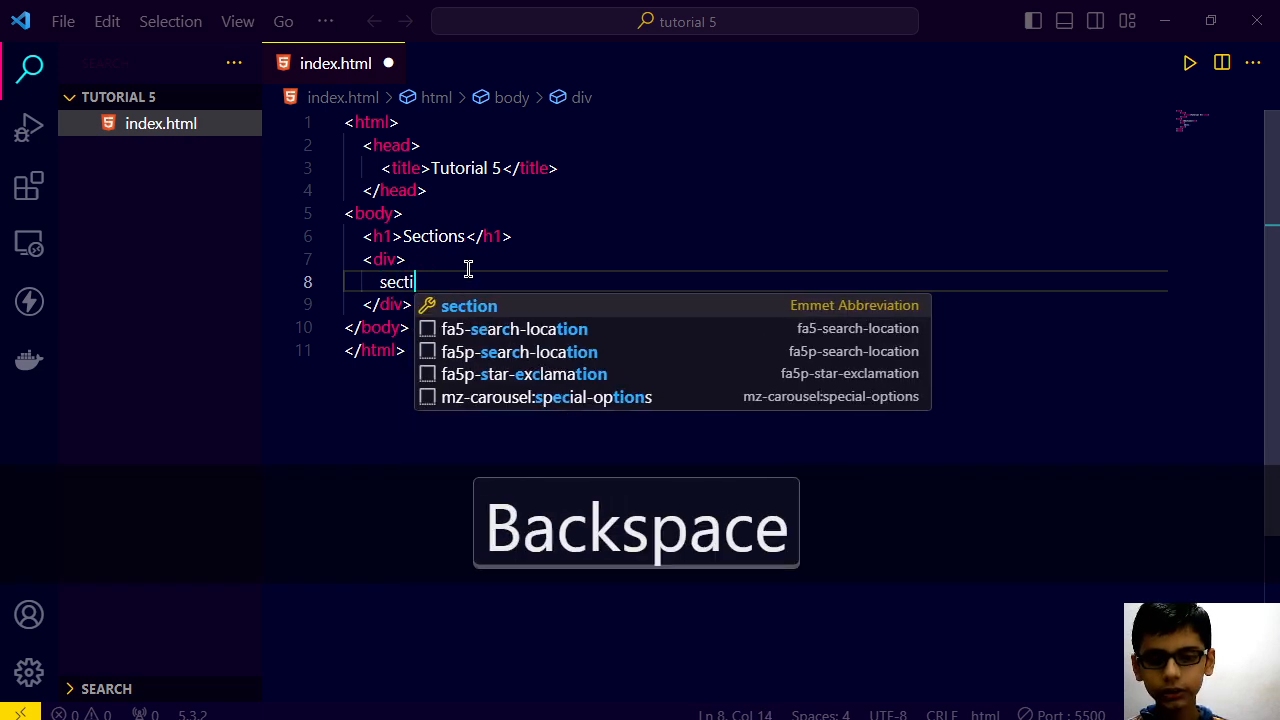
key(Backspace)
text(sect)
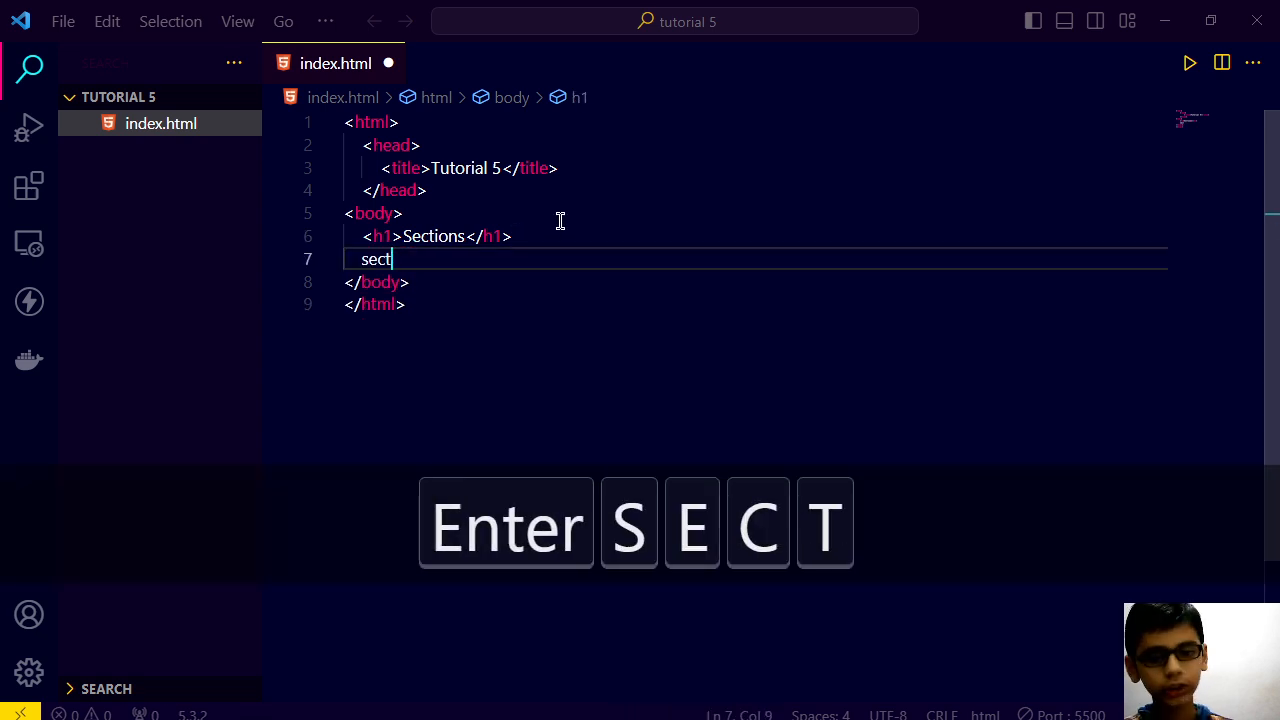
text(ion>)
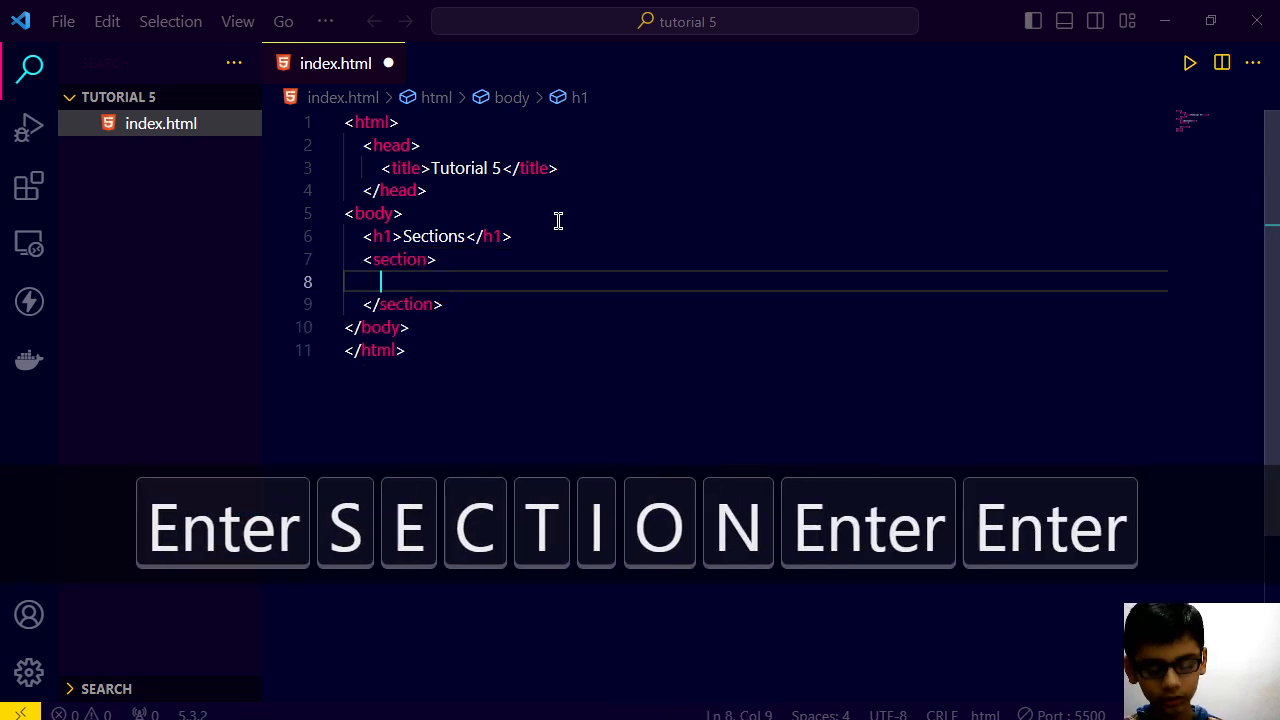
text(section1)
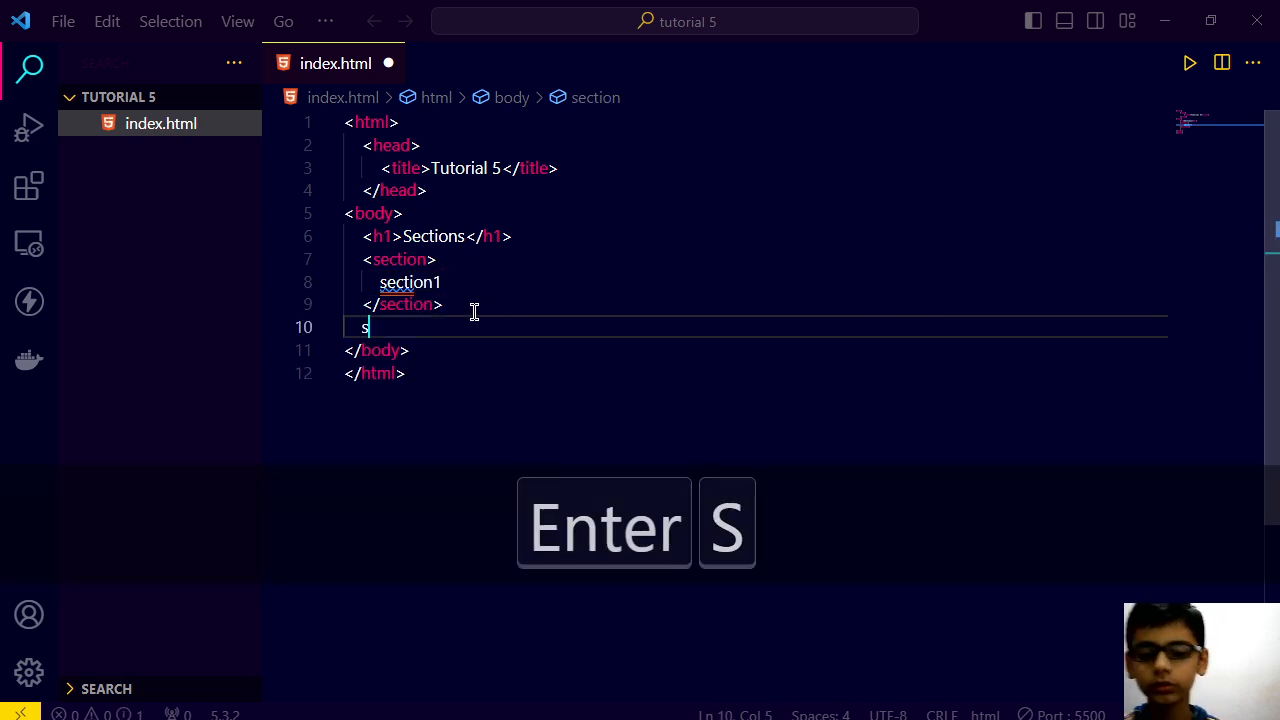
text(ection></section>)
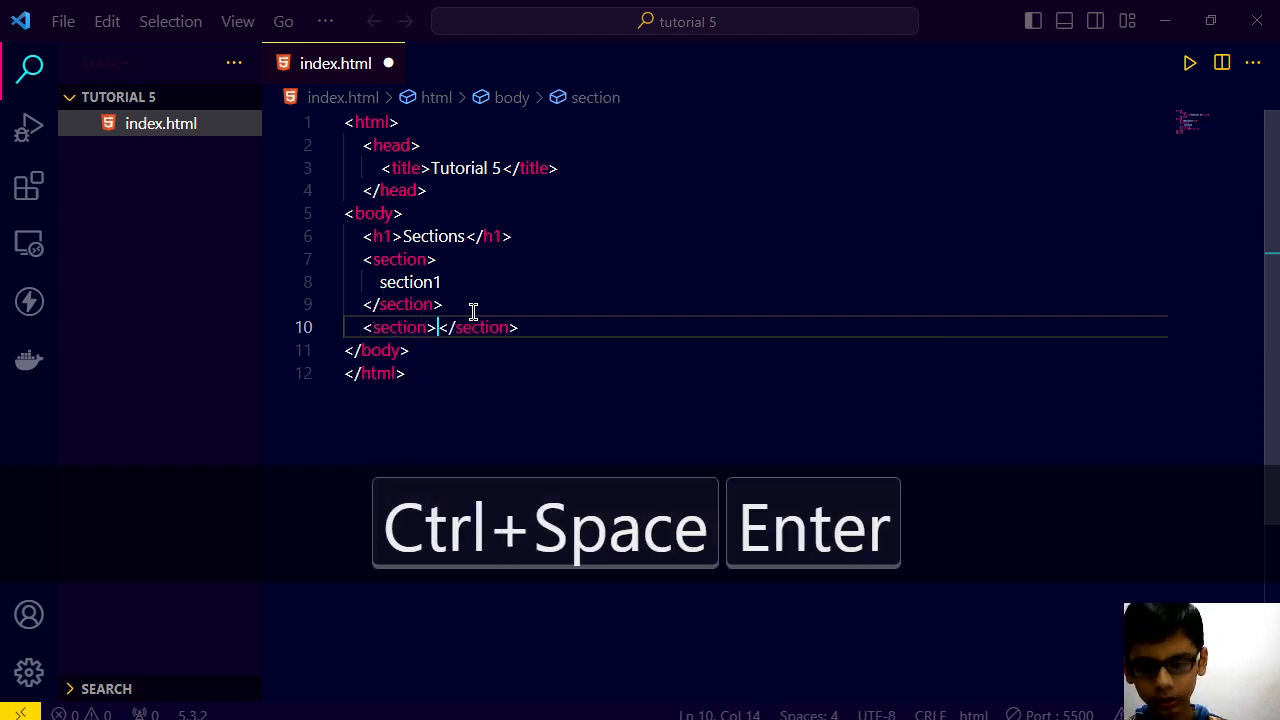
text(section 2)
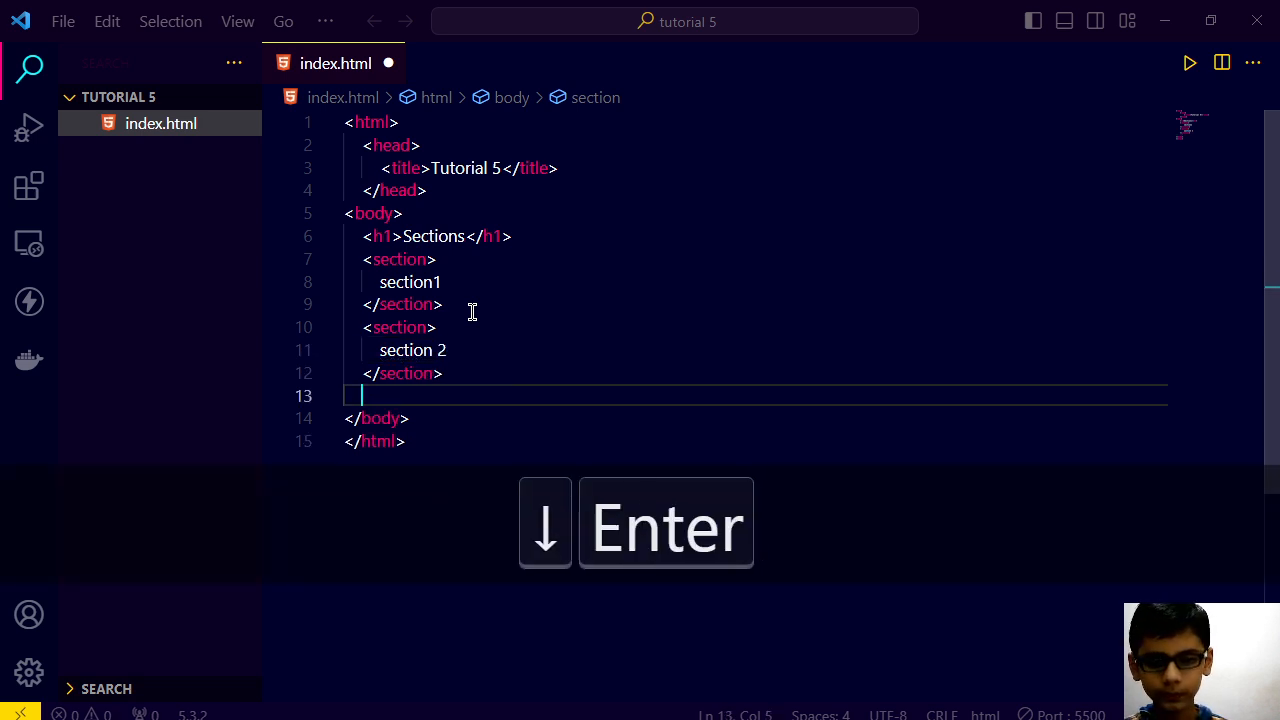
text(section)
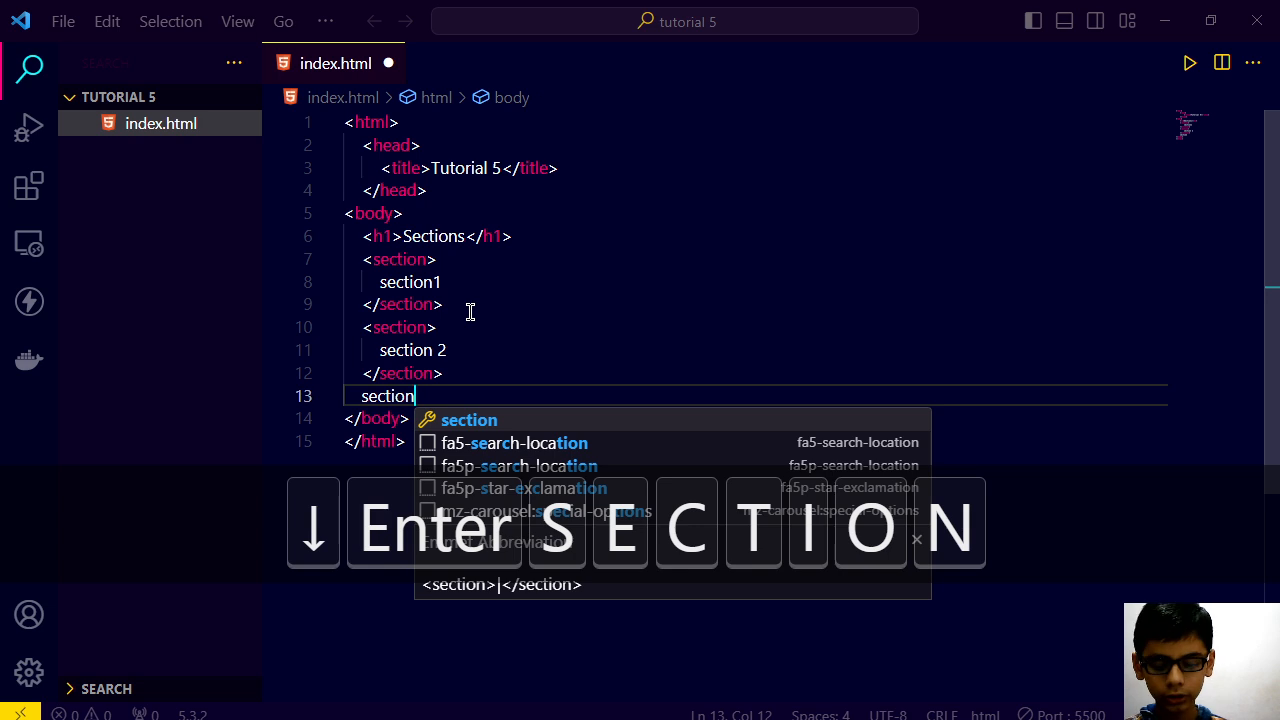
Step: Expand section{section $}*3 into sections reading section 1, 2, 3, then save
key(Enter)
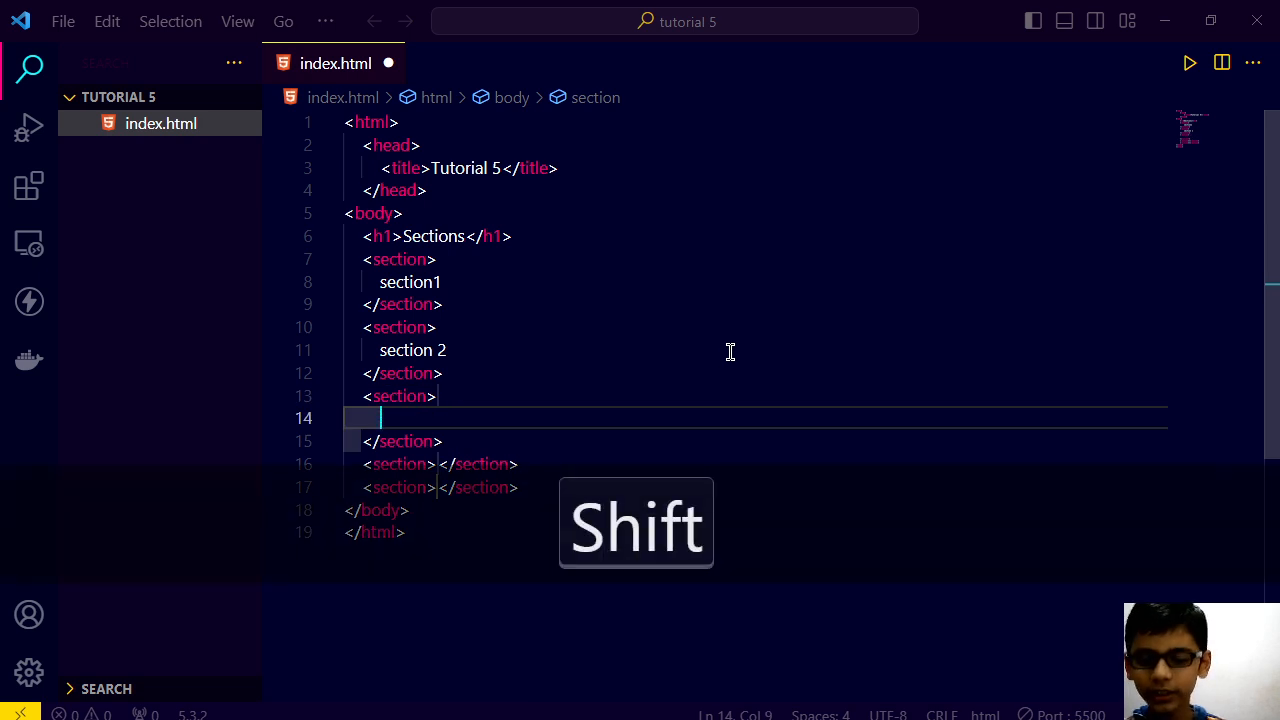
key(Ctrl+z)
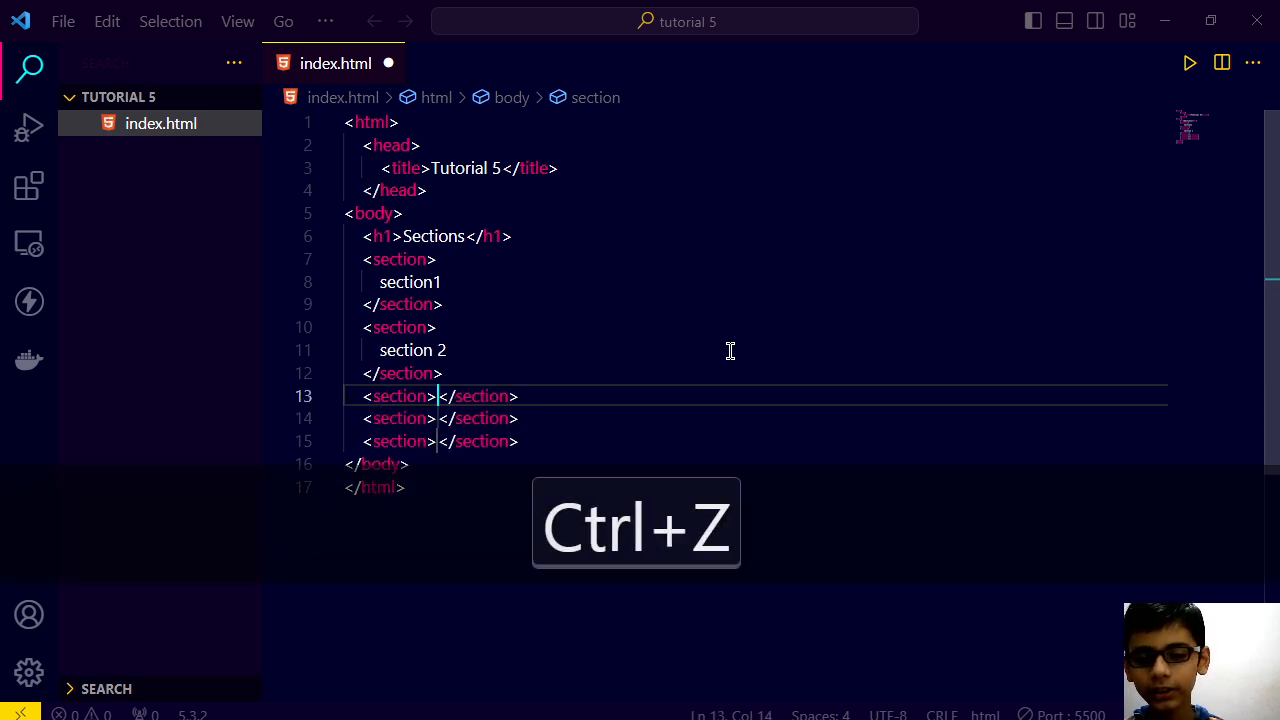
key(Ctrl+z)
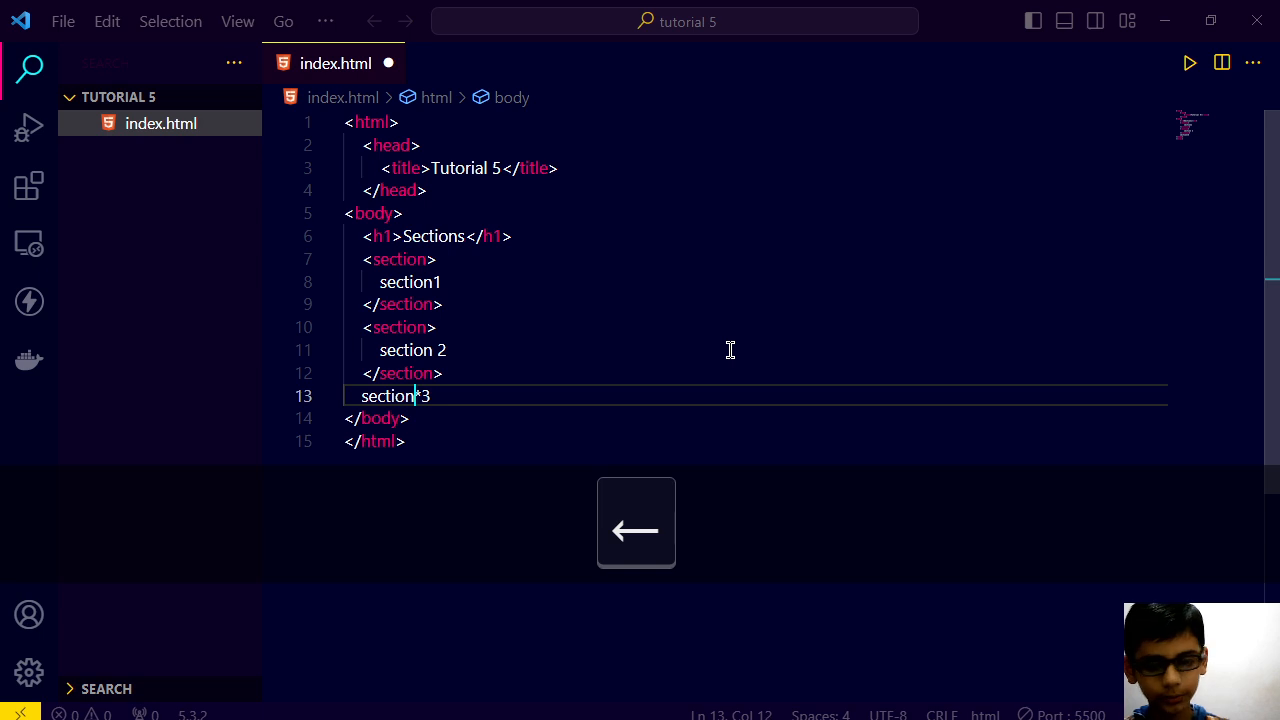
key(shift+])
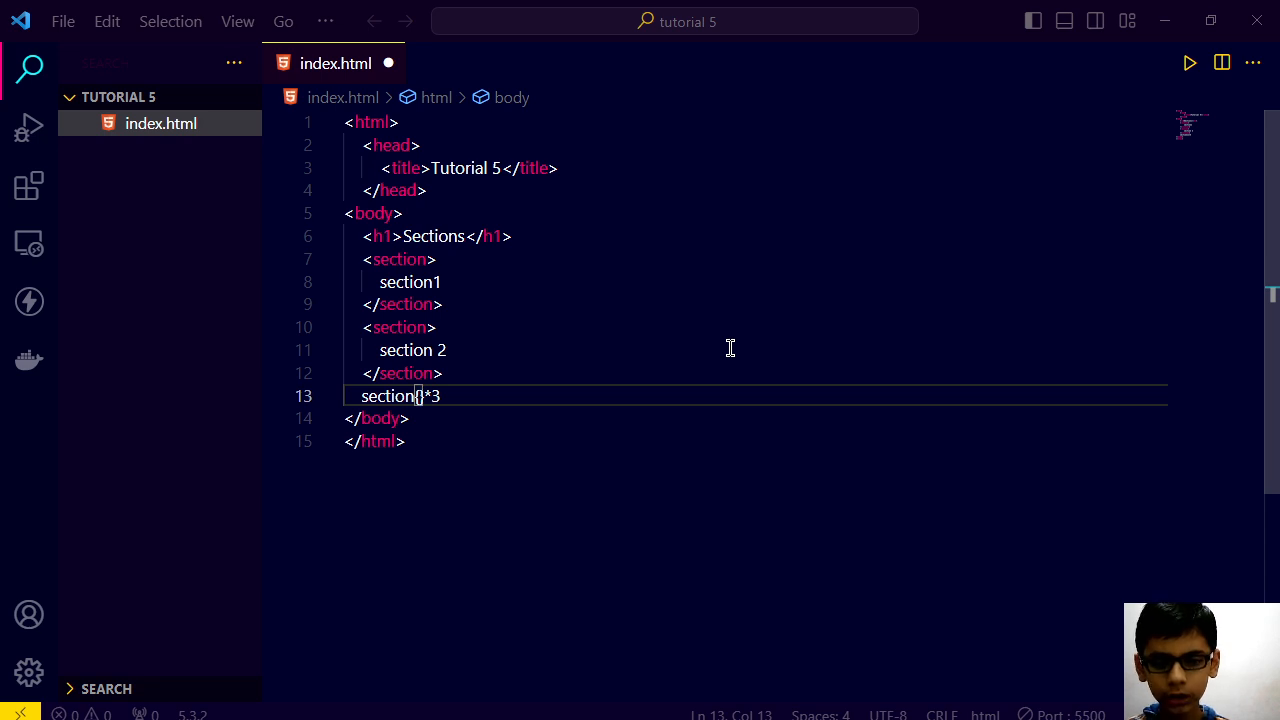
text(section>section </section>)
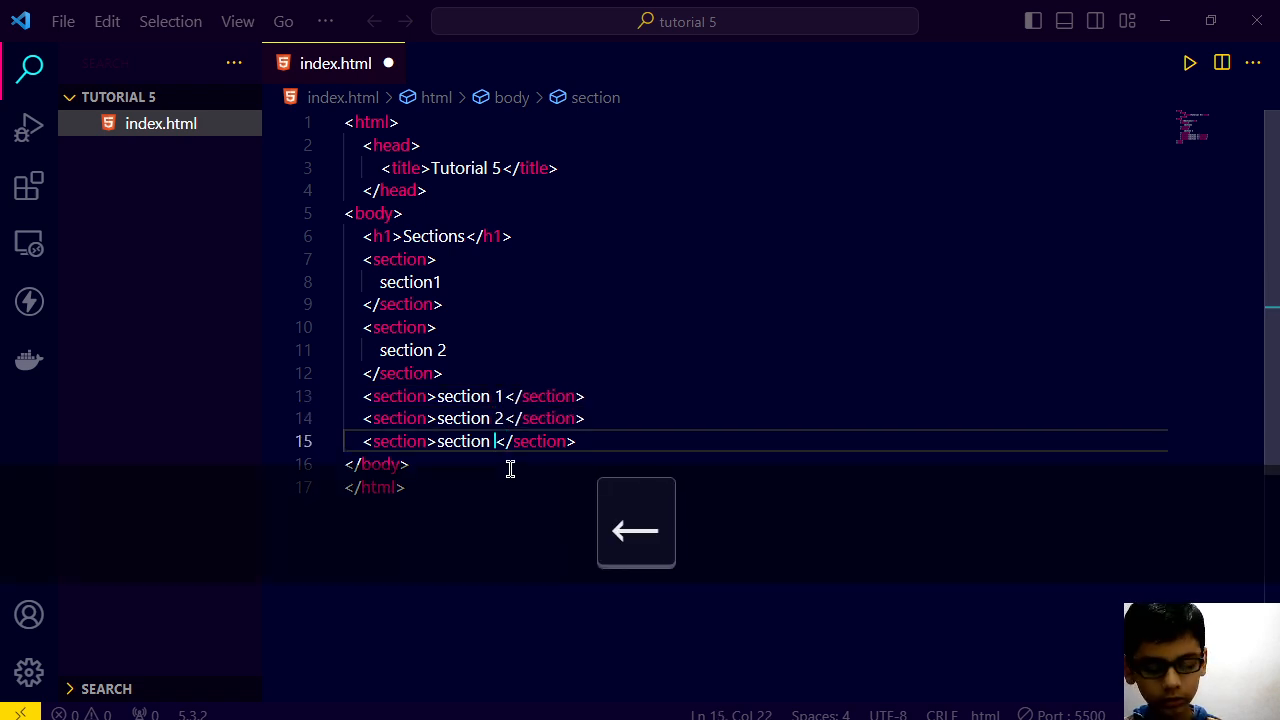
text(3)
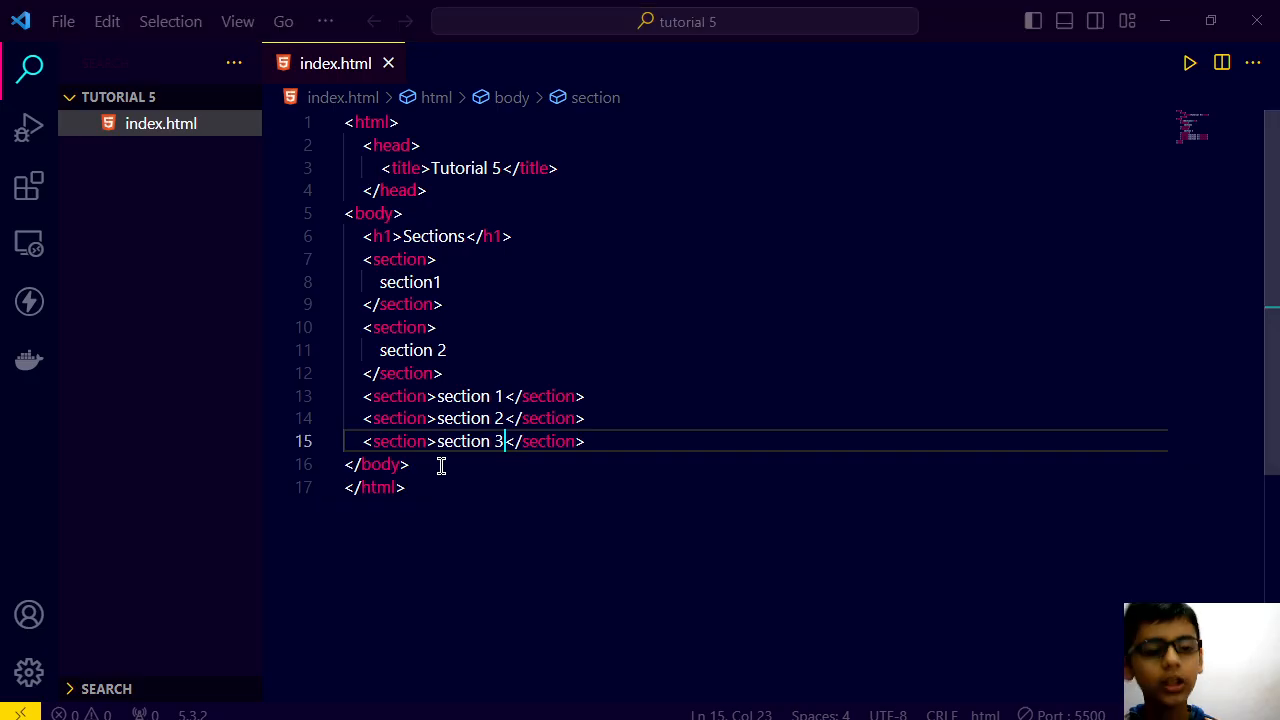
text(k)
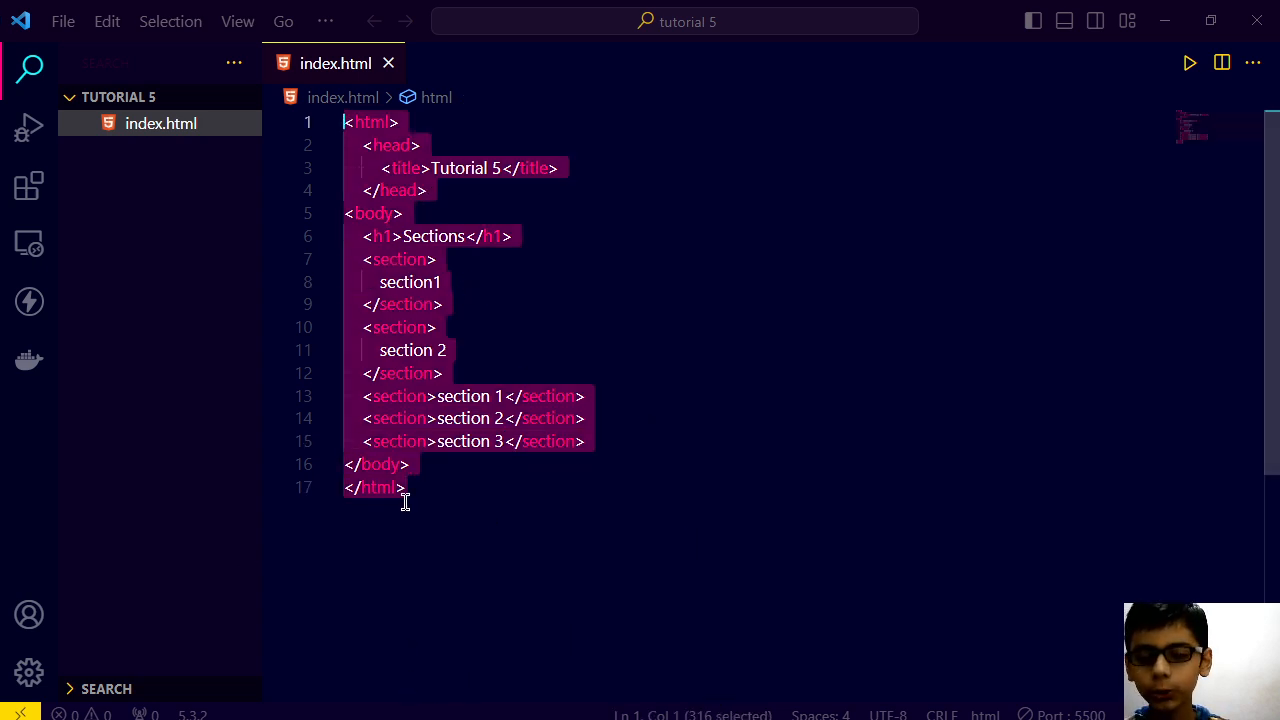
click(405, 487)
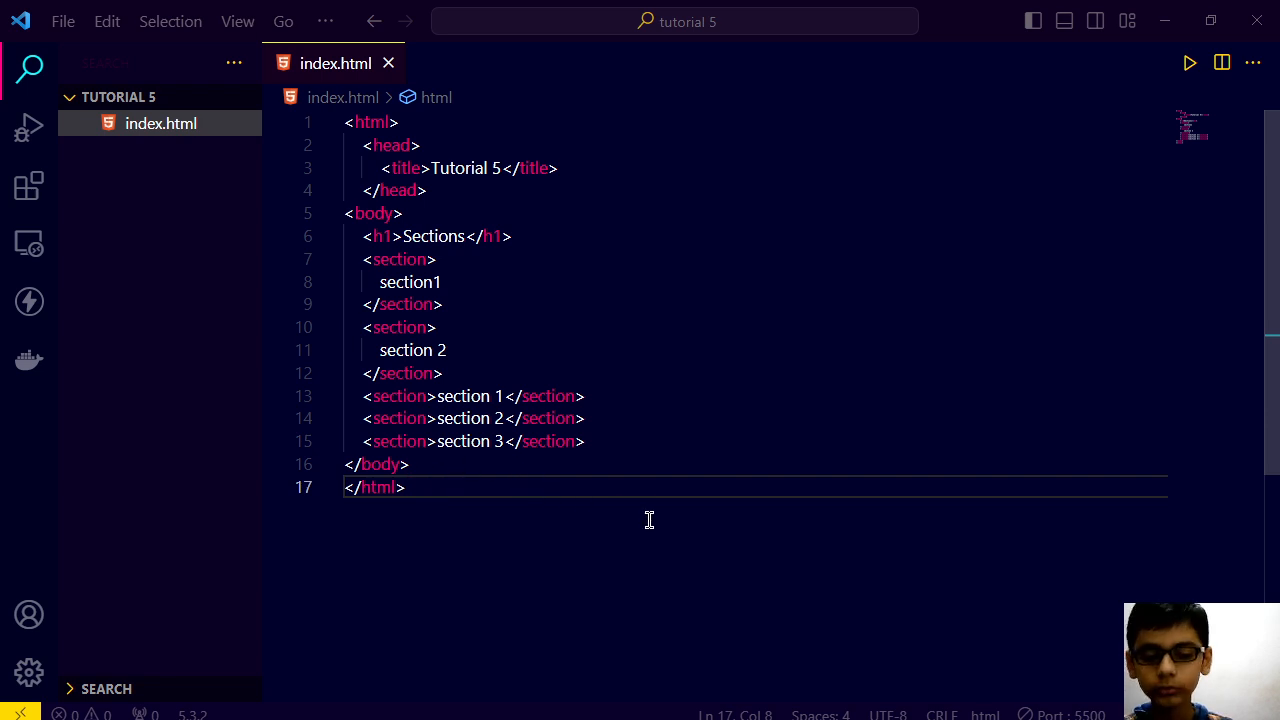
mouse_move(538, 360)
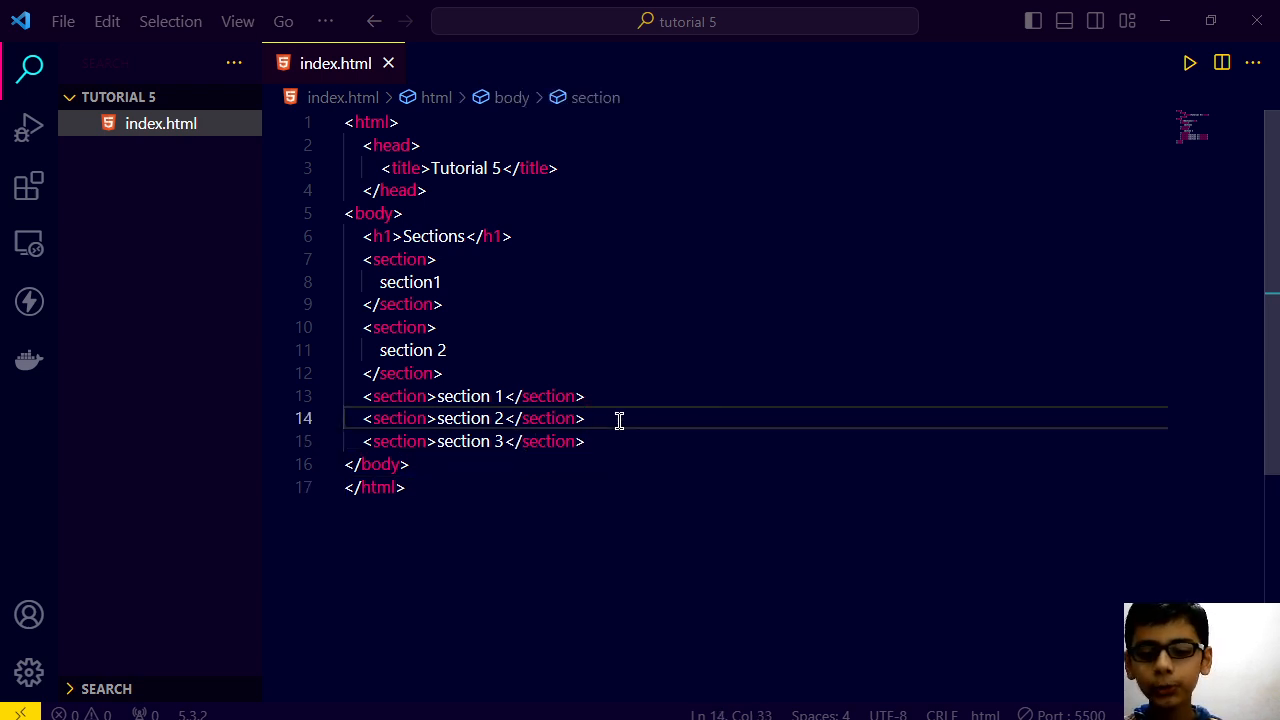
mouse_move(370, 418)
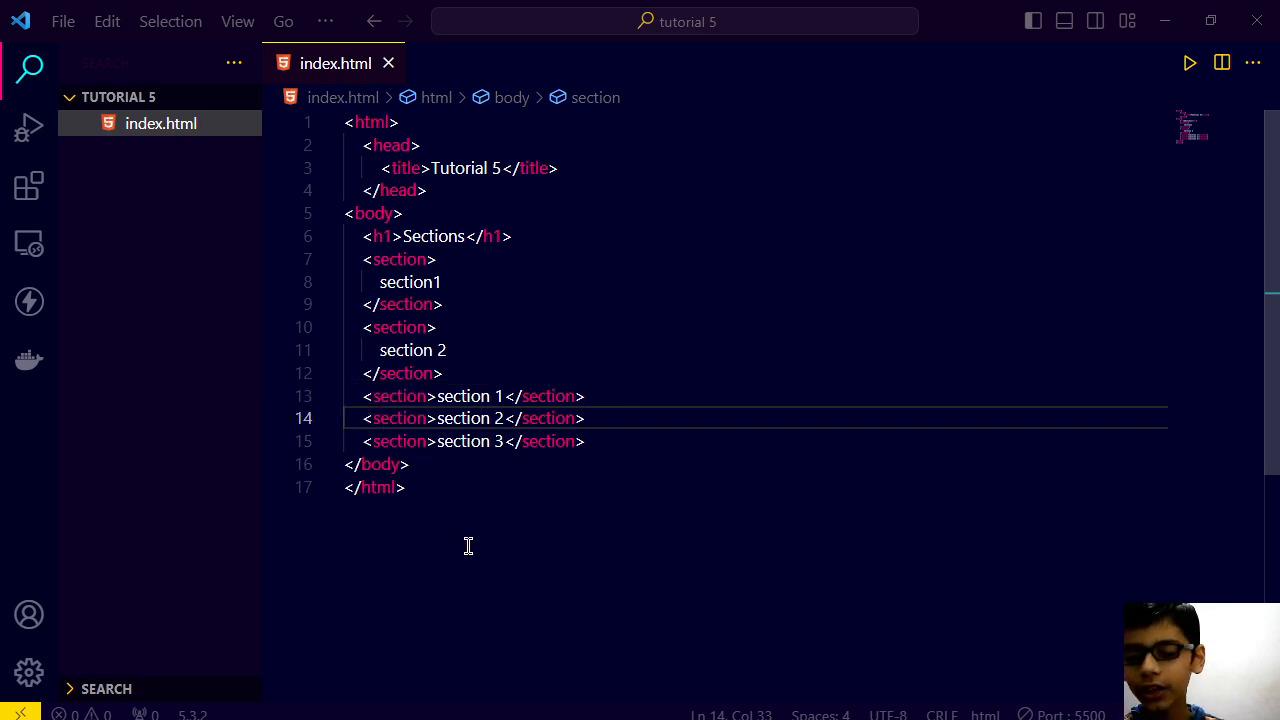
mouse_move(1210, 420)
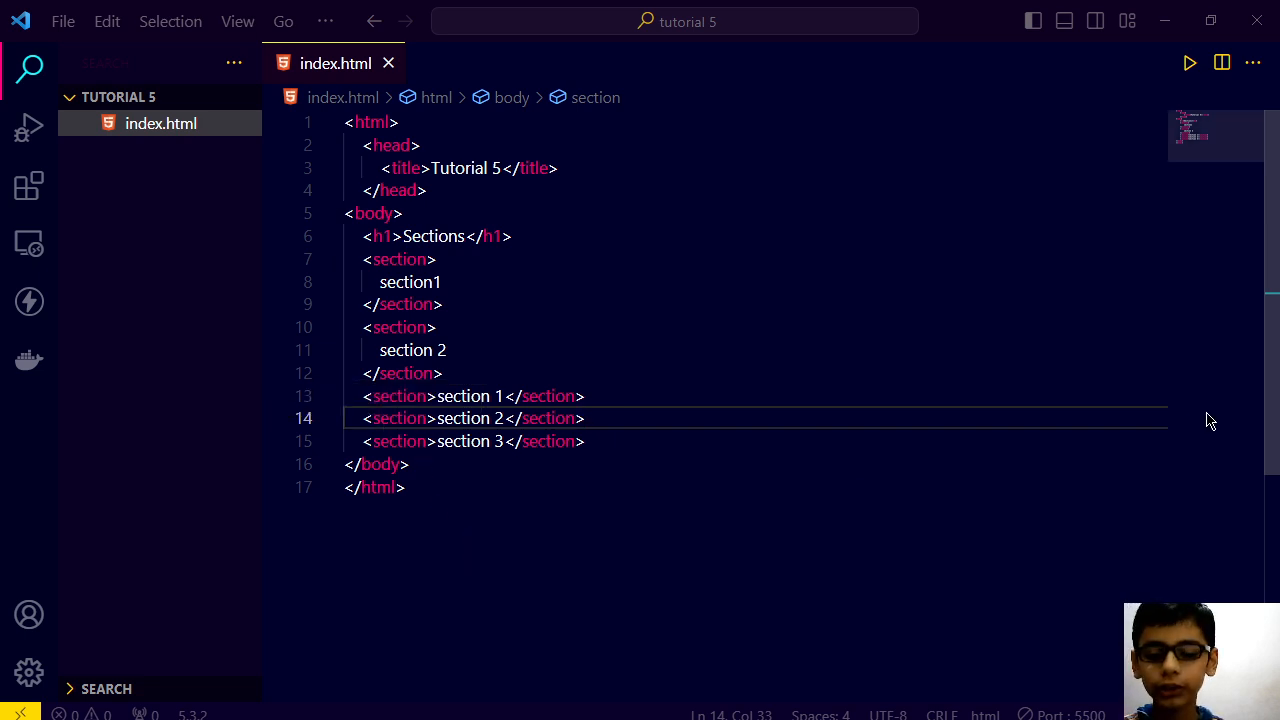